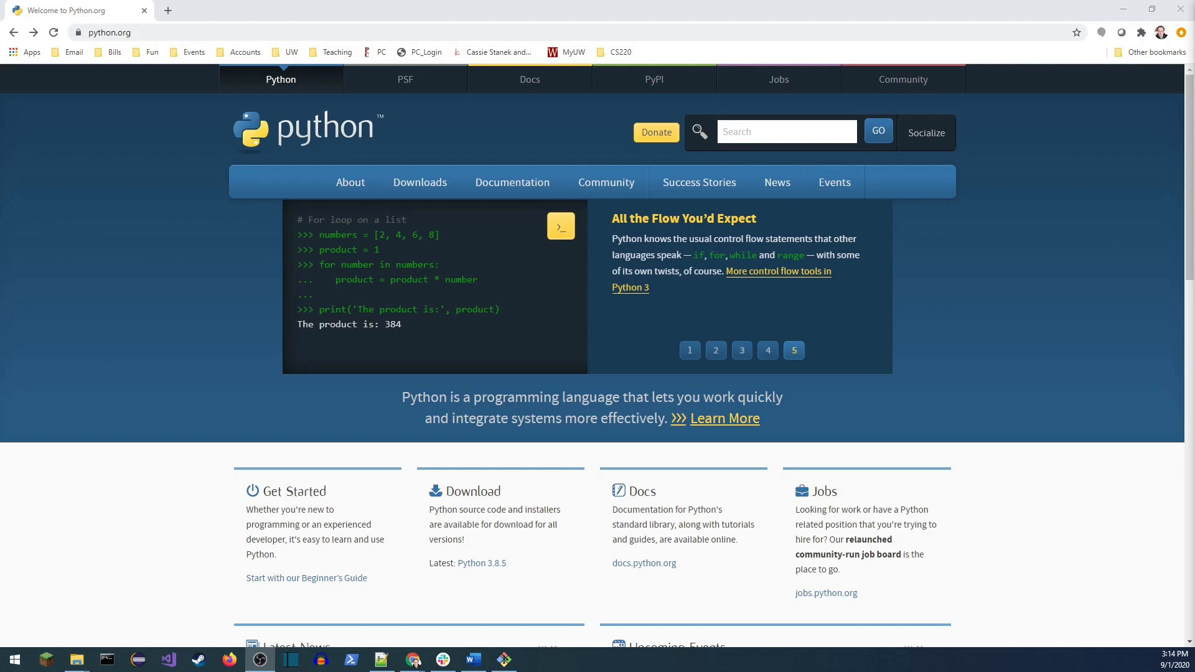
Step: Download python-3.8.5.exe for Windows from python.org's Downloads menu
{"action": "left_click", "coordinate": [688, 349]}
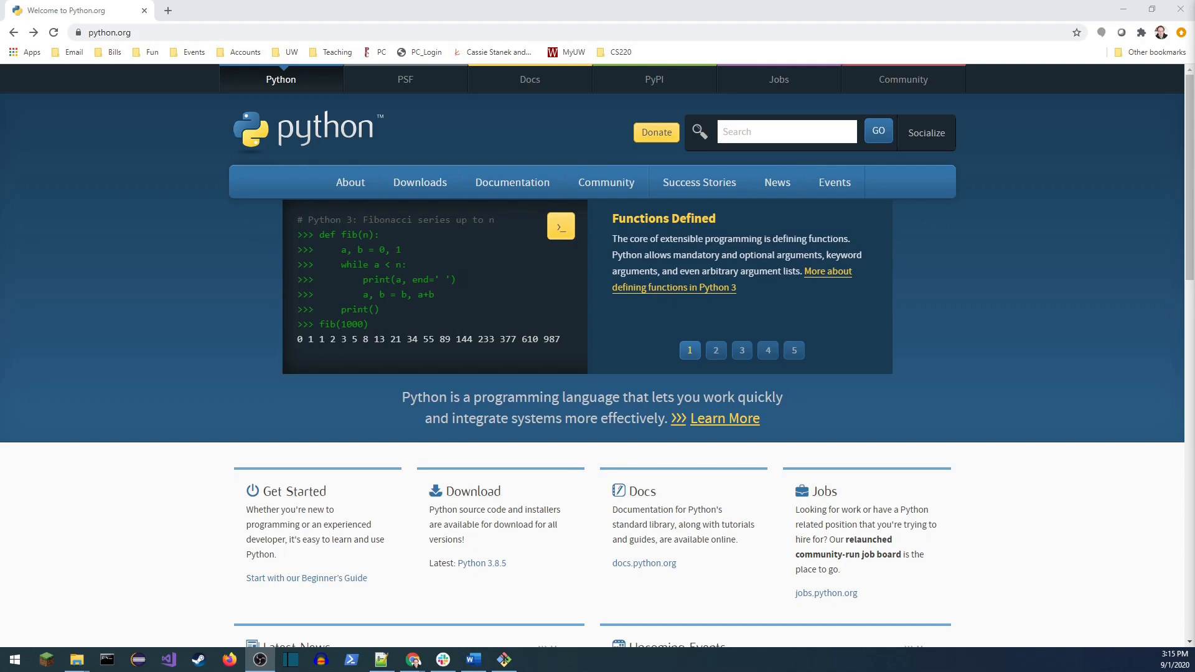
{"action": "left_click", "coordinate": [713, 351]}
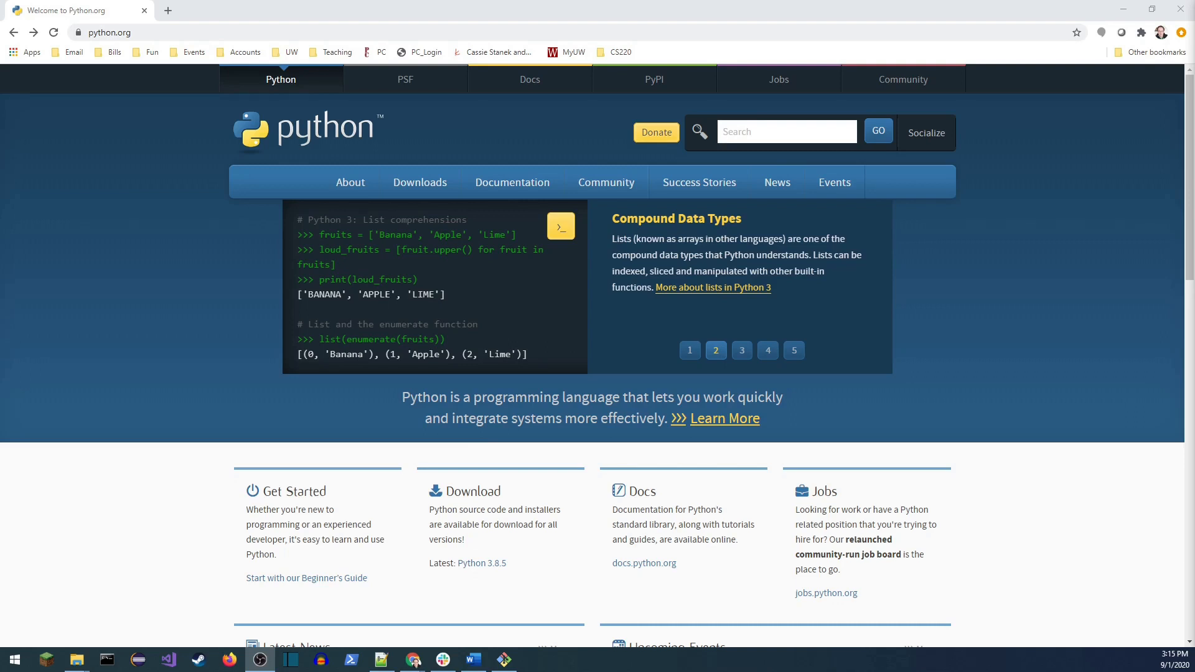
{"action": "left_click", "coordinate": [740, 350]}
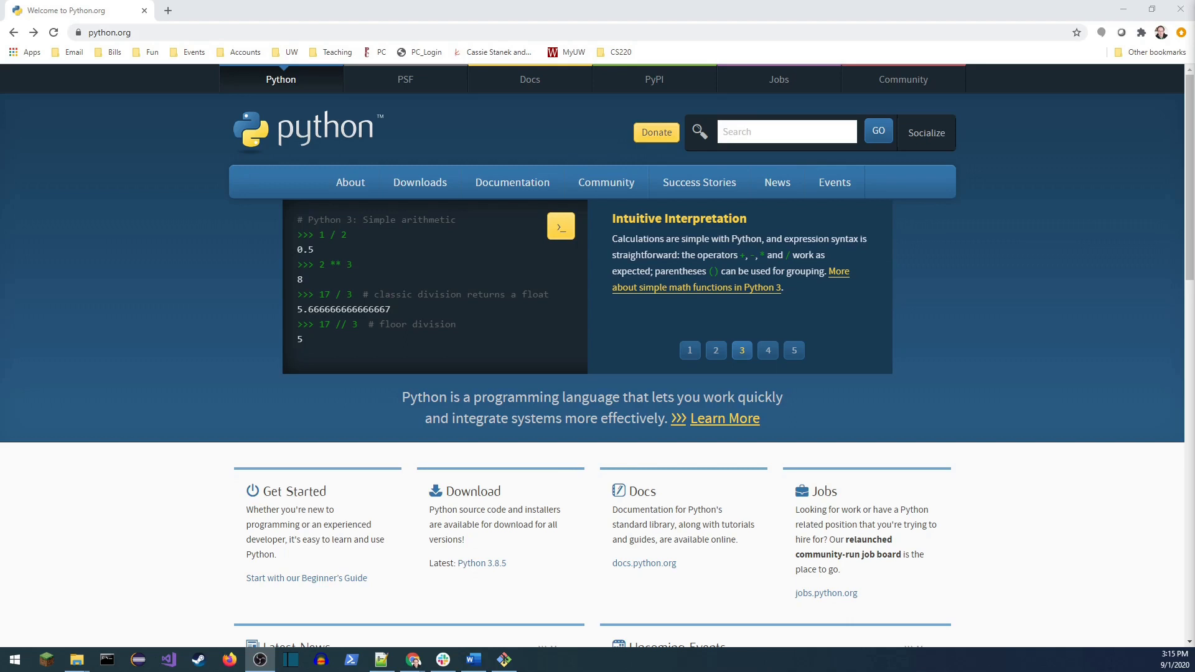
{"action": "left_click", "coordinate": [767, 349]}
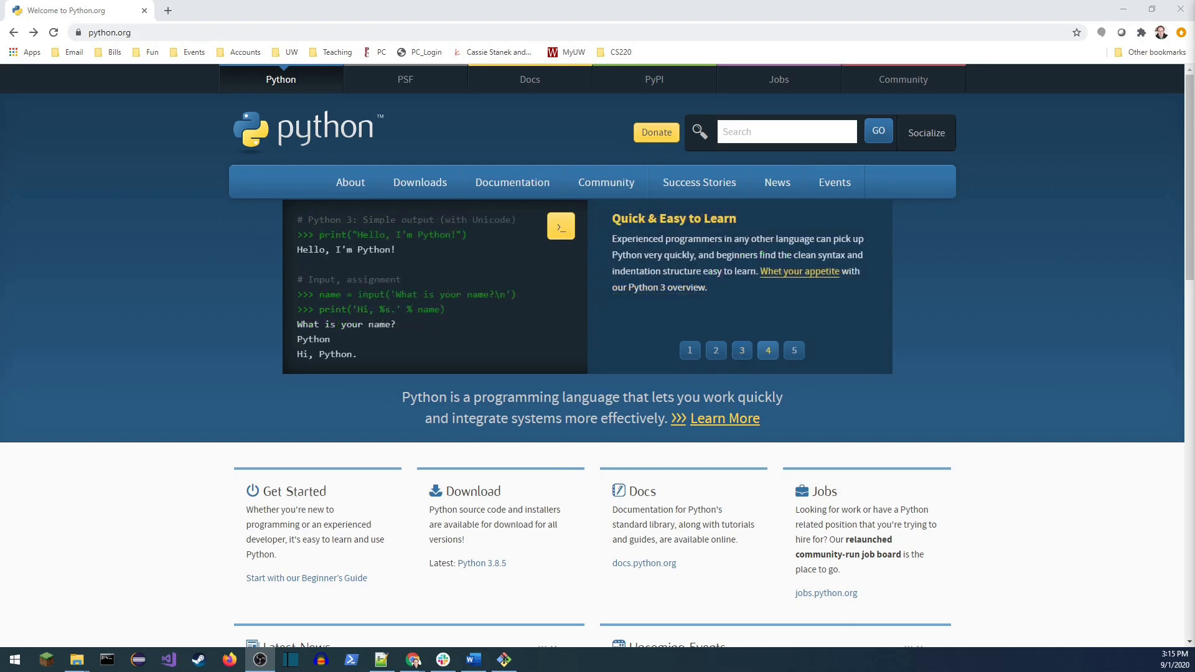
{"action": "mouse_move", "coordinate": [543, 338]}
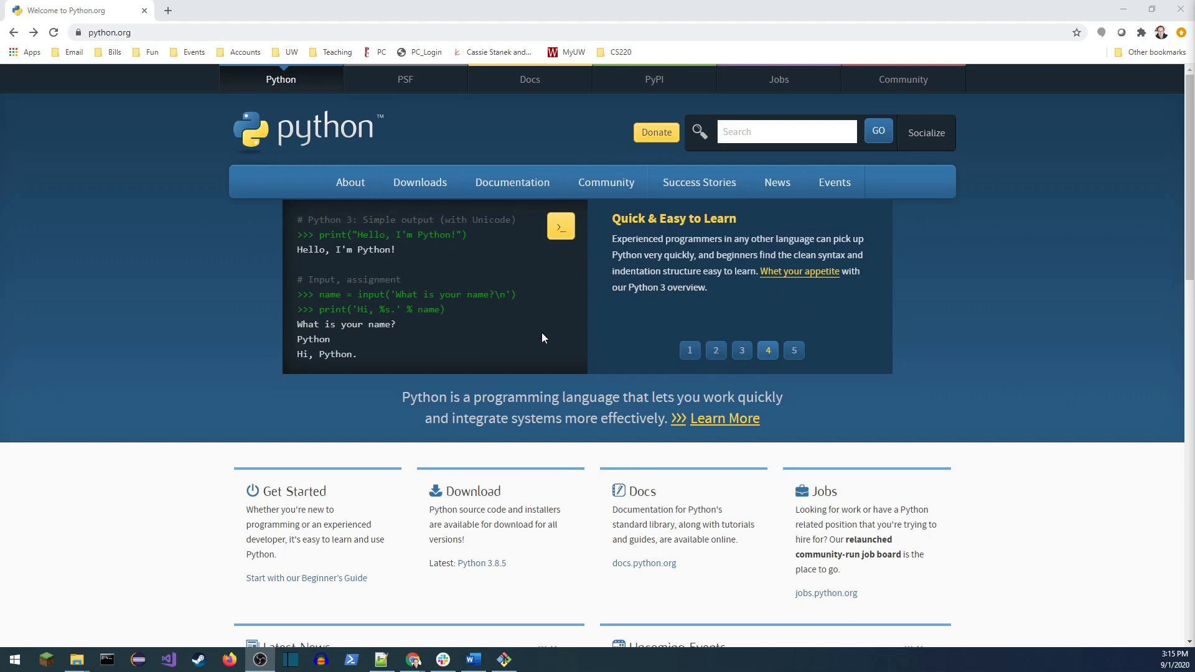
{"action": "mouse_move", "coordinate": [579, 316]}
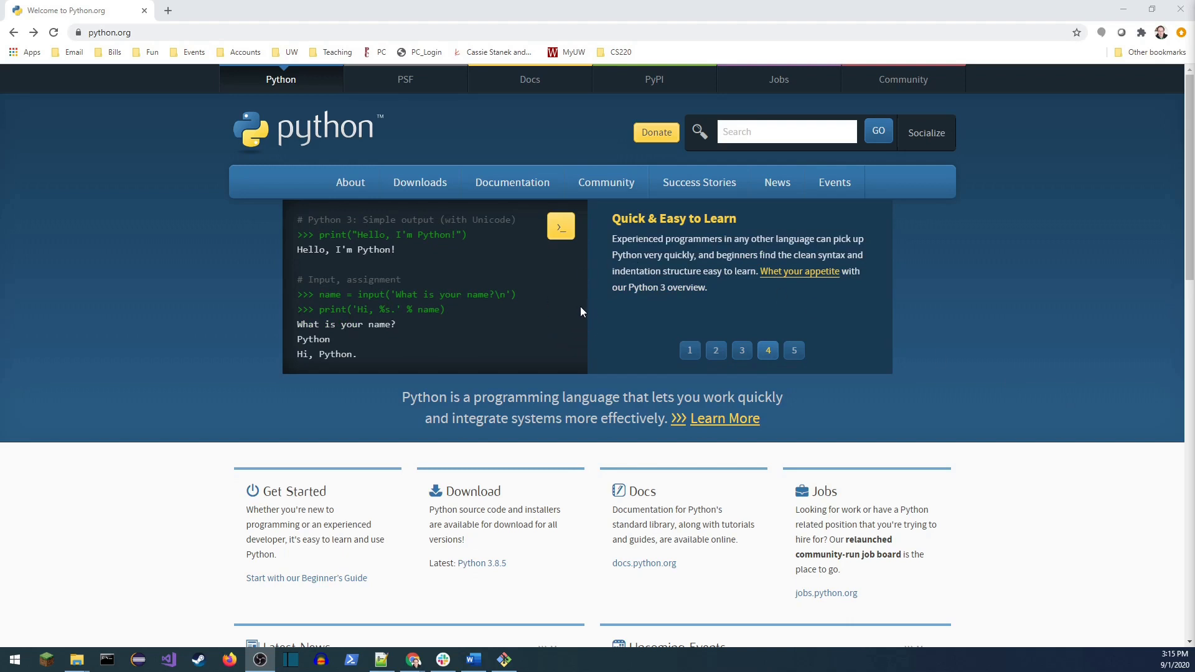
{"action": "mouse_move", "coordinate": [420, 182]}
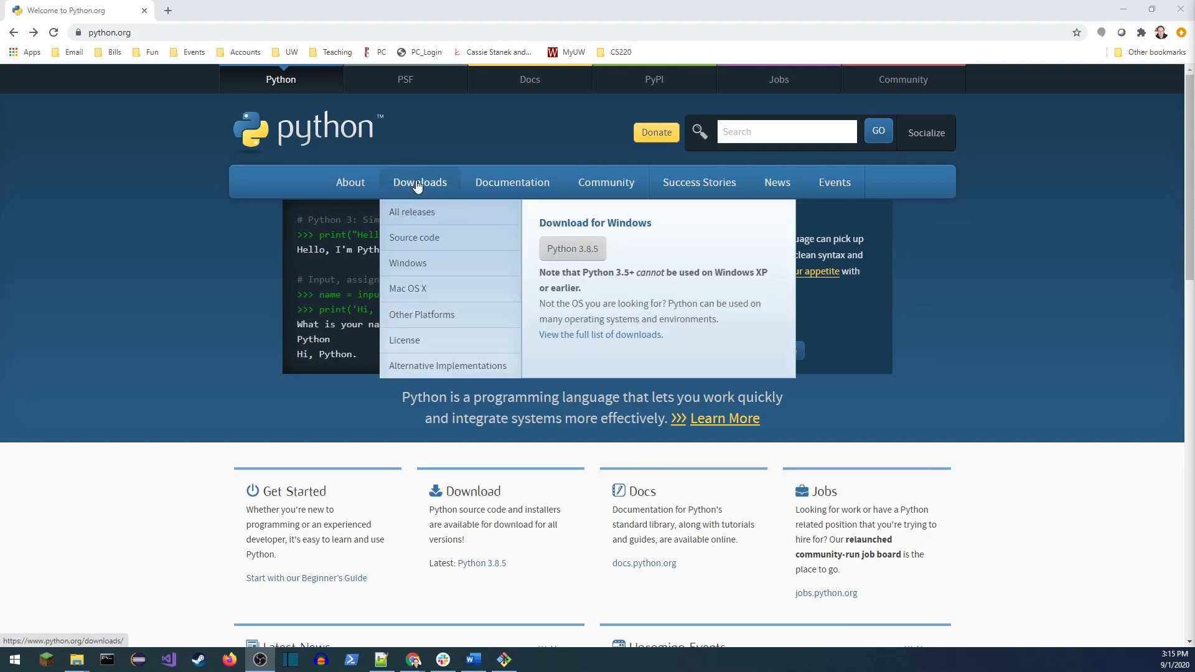
{"action": "mouse_move", "coordinate": [445, 247]}
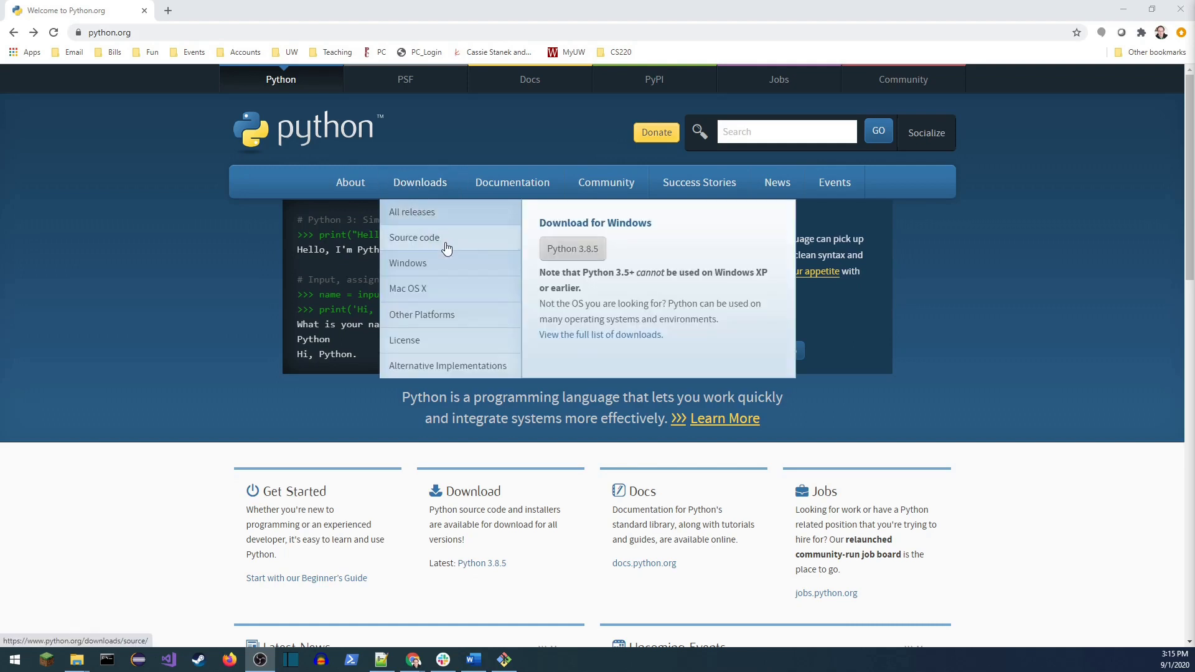
{"action": "mouse_move", "coordinate": [573, 248]}
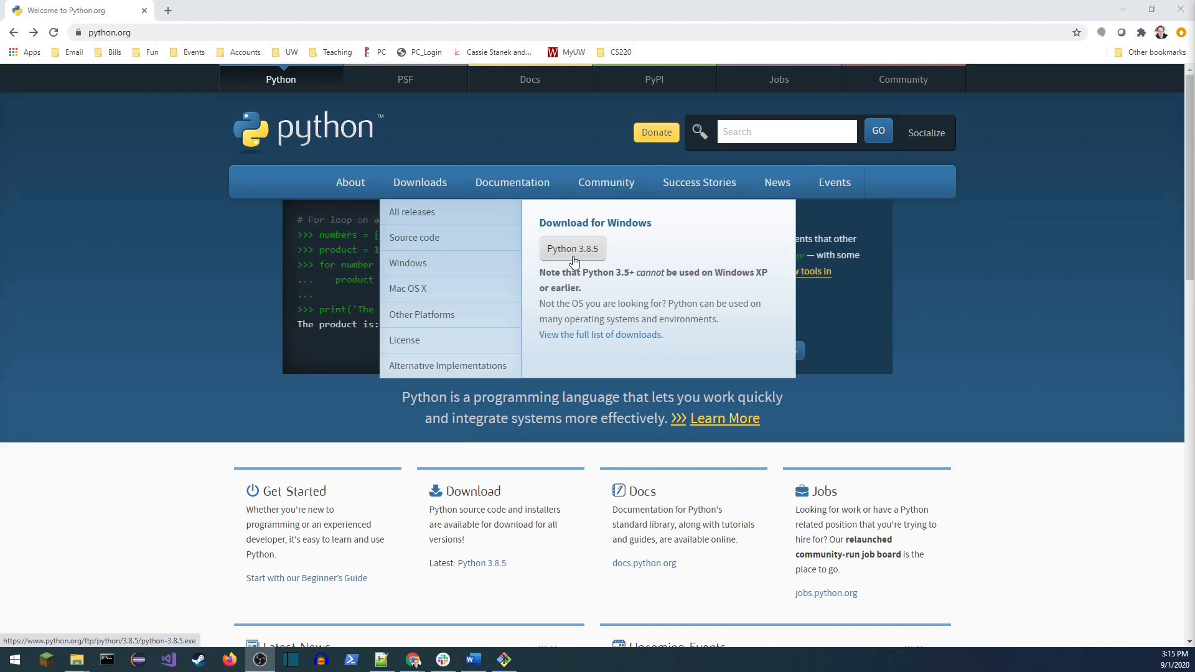
{"action": "left_click", "coordinate": [571, 249]}
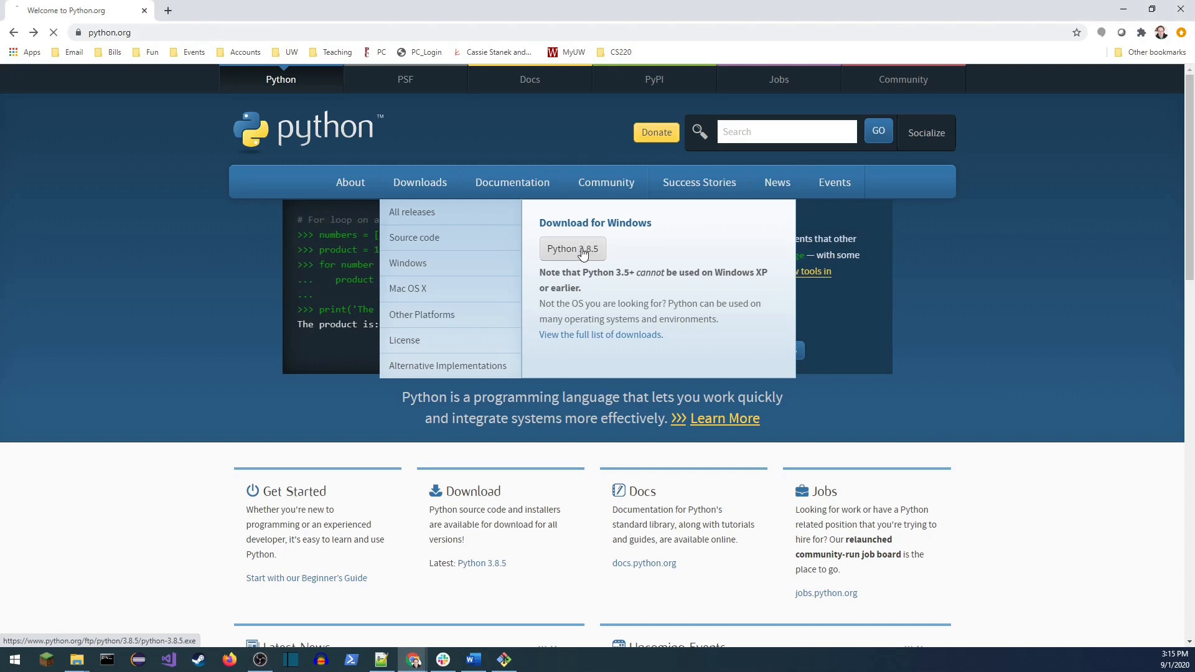
{"action": "left_click", "coordinate": [572, 249]}
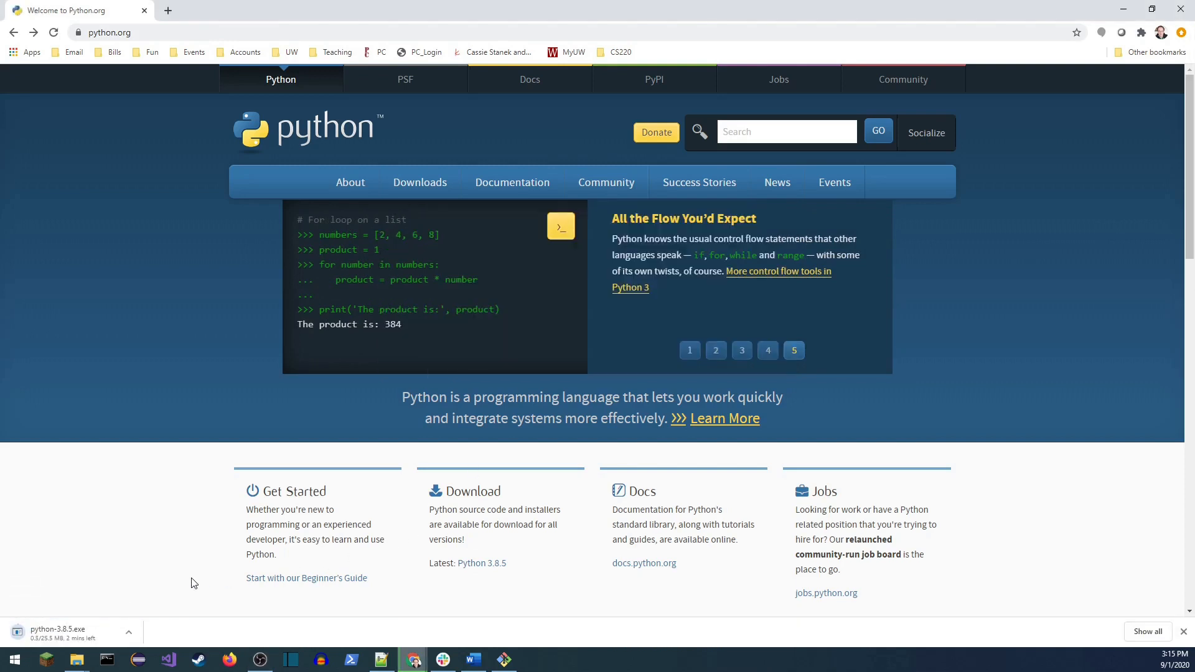
{"action": "mouse_move", "coordinate": [189, 596]}
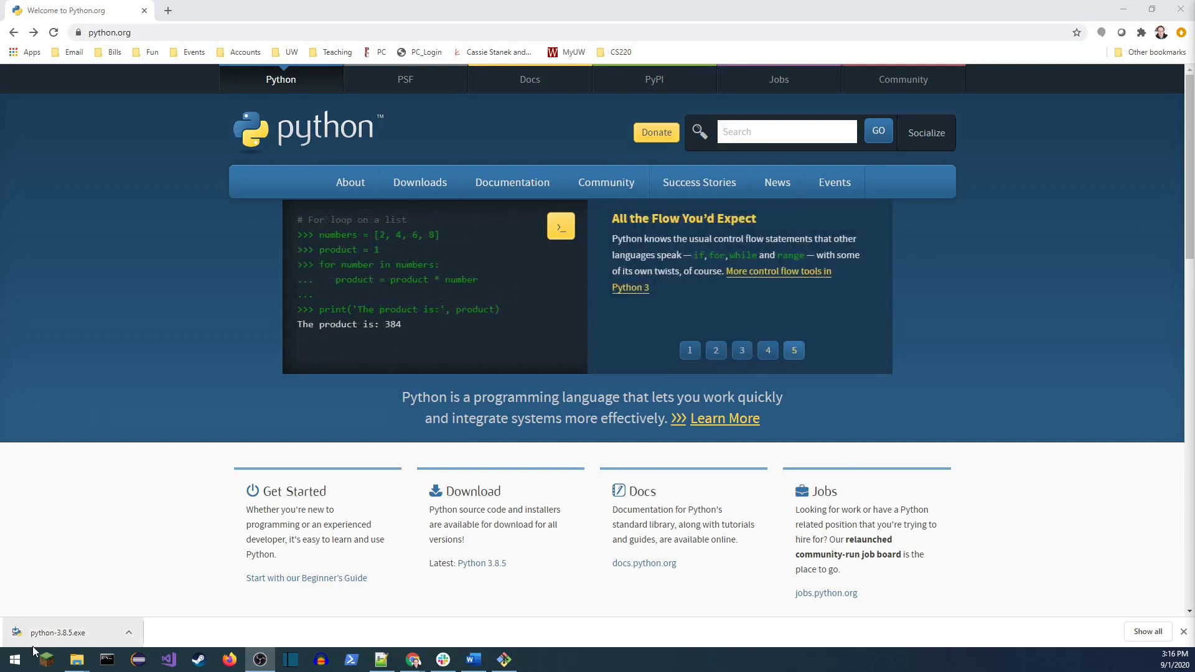
{"action": "mouse_move", "coordinate": [45, 640]}
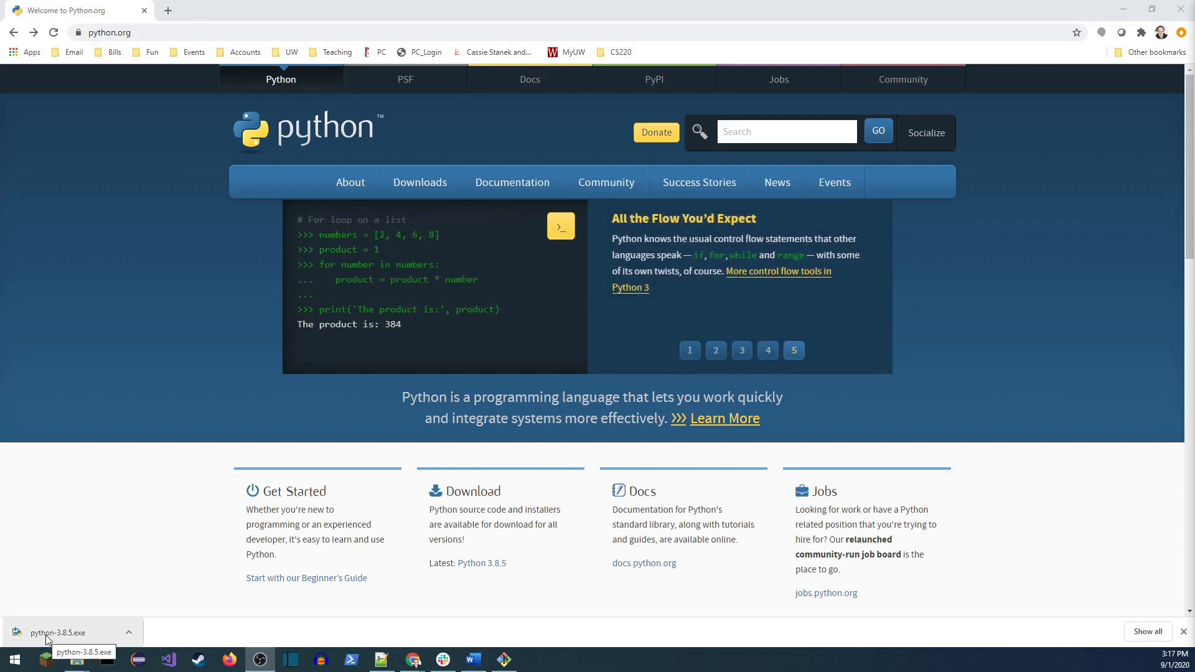
Step: Run python-3.8.5.exe with Add Python 3.8 to PATH enabled and Install Now
{"action": "left_click", "coordinate": [57, 632]}
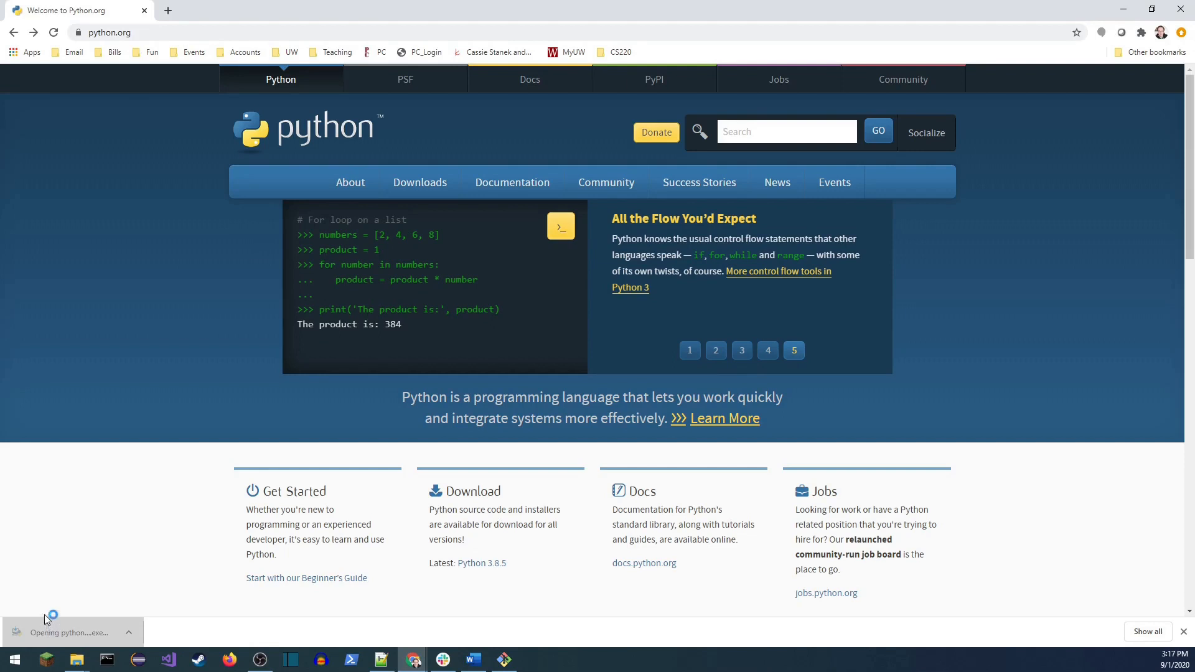
{"action": "left_click", "coordinate": [69, 632]}
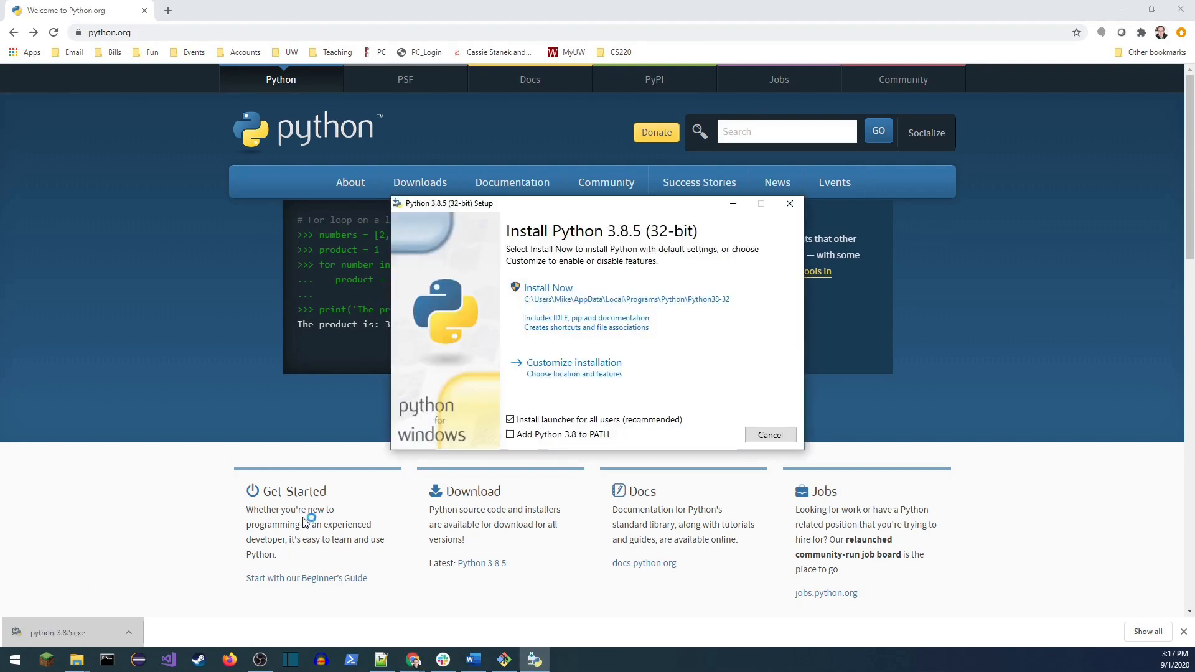
{"action": "left_click", "coordinate": [509, 434]}
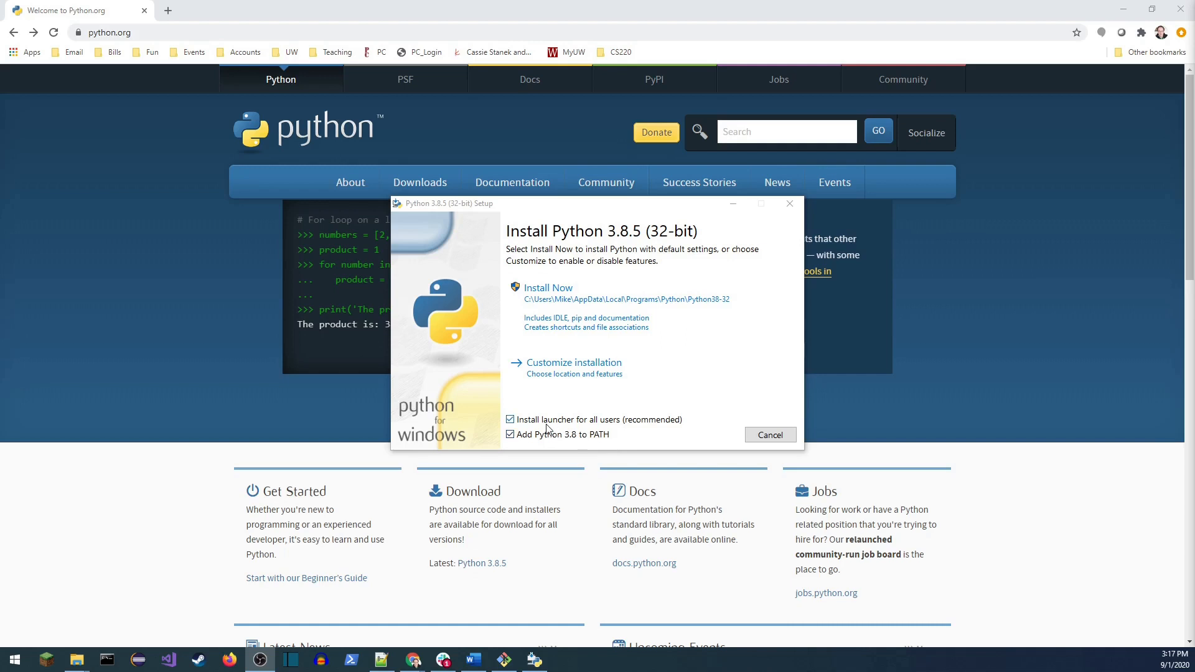
{"action": "mouse_move", "coordinate": [563, 428]}
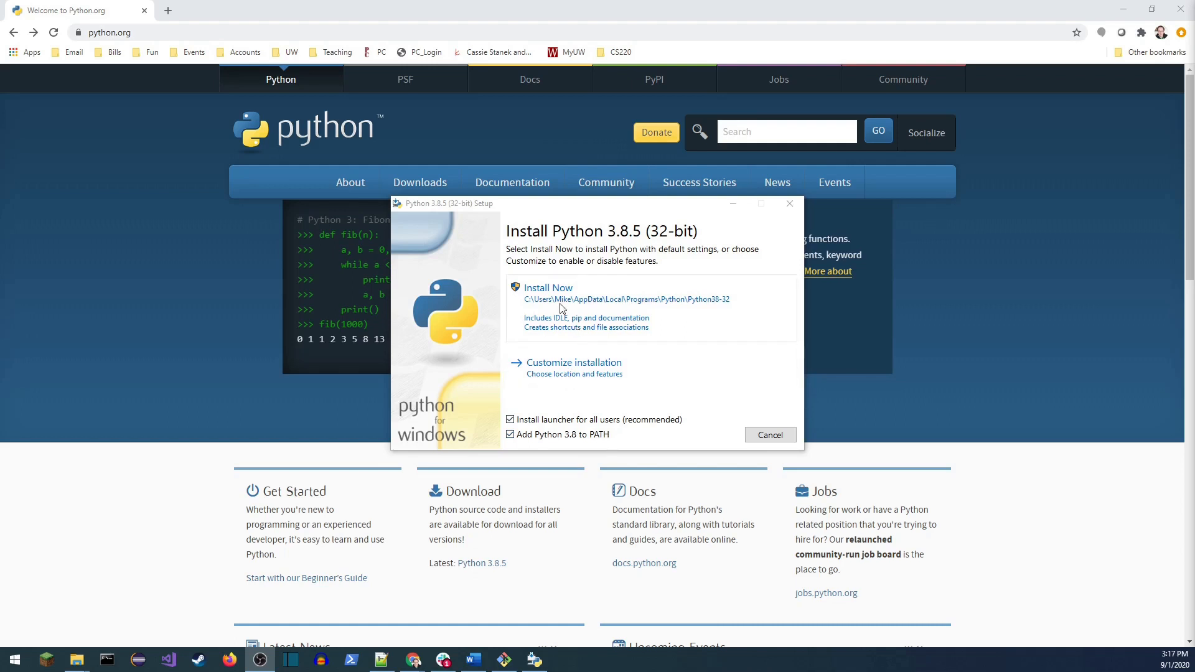
{"action": "left_click", "coordinate": [547, 288]}
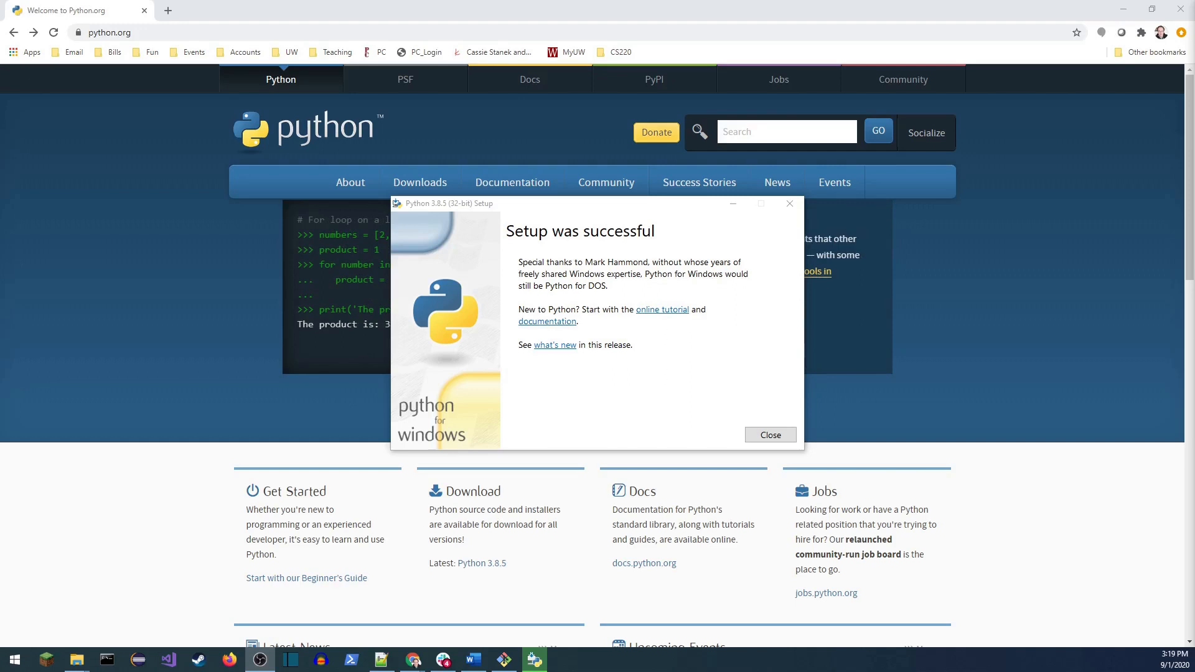
{"action": "mouse_move", "coordinate": [512, 328]}
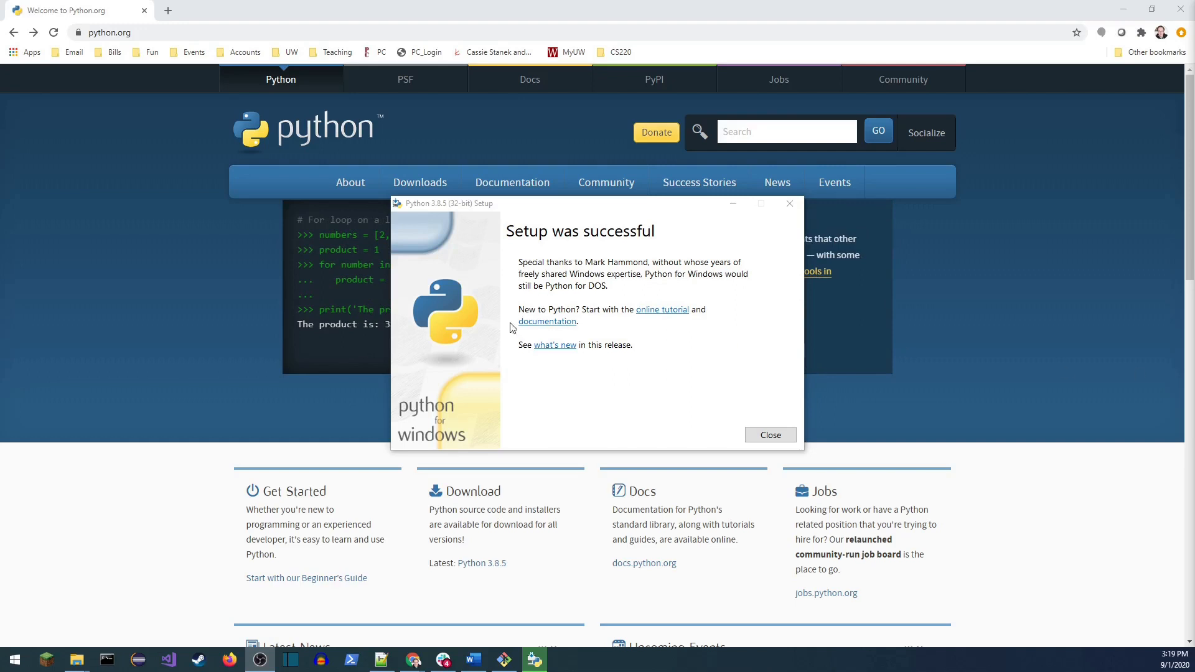
{"action": "mouse_move", "coordinate": [503, 376]}
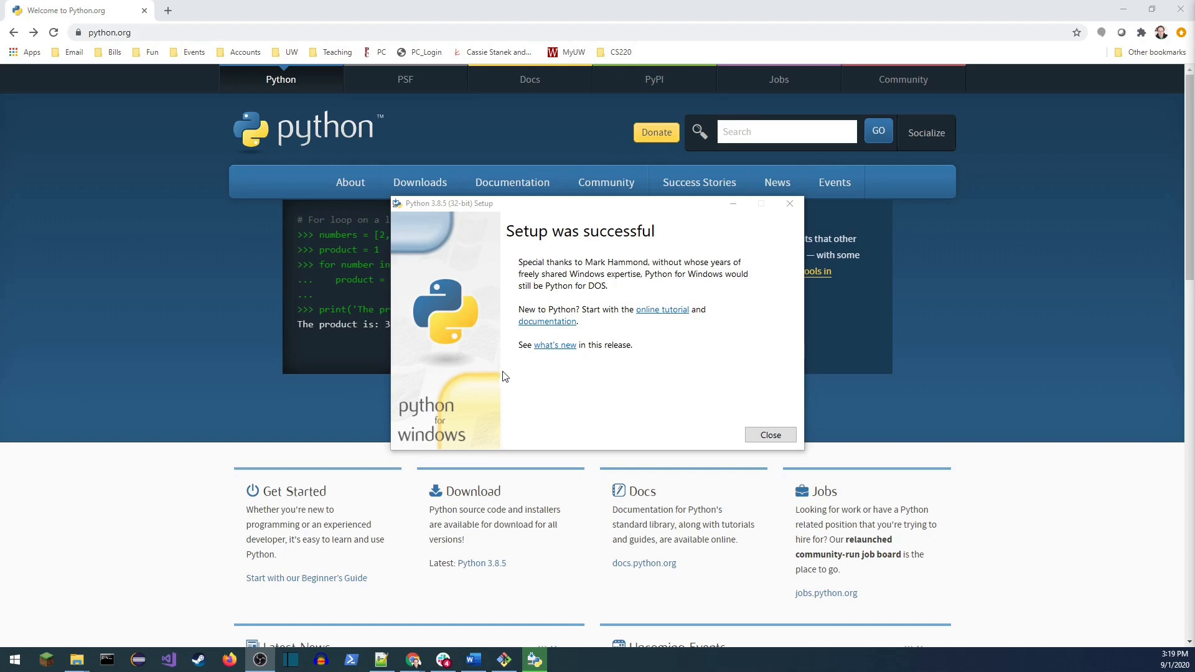
{"action": "mouse_move", "coordinate": [13, 660]}
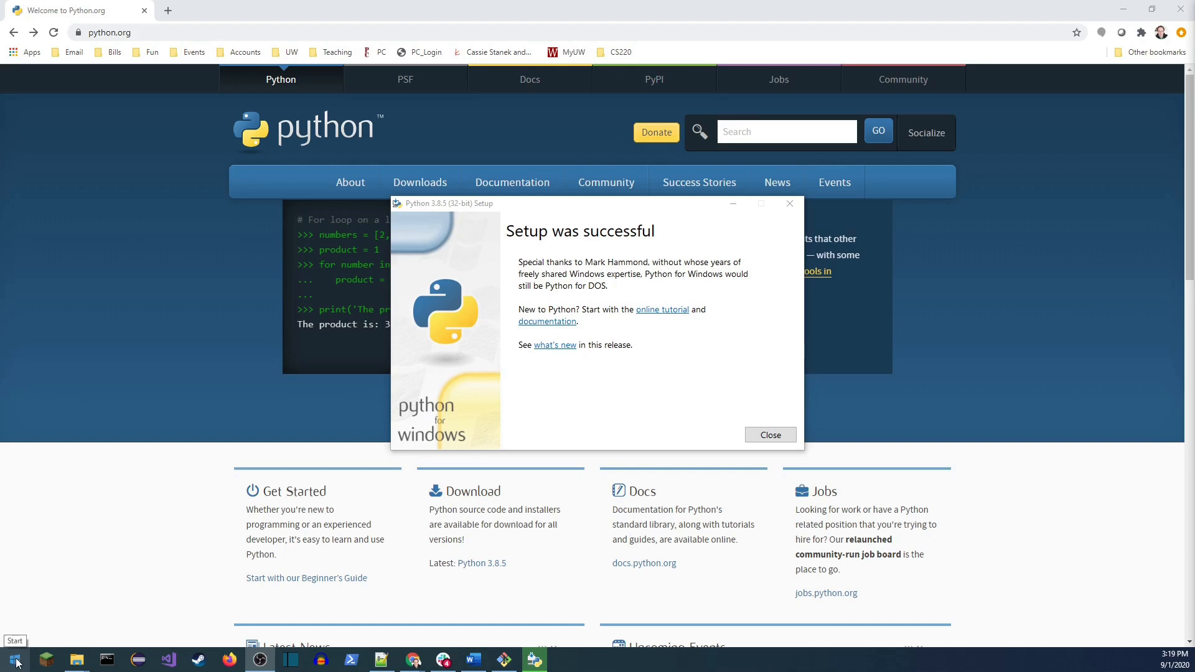
Step: Search the Start menu for 'powershell' and launch Windows PowerShell
{"action": "left_click", "coordinate": [14, 659]}
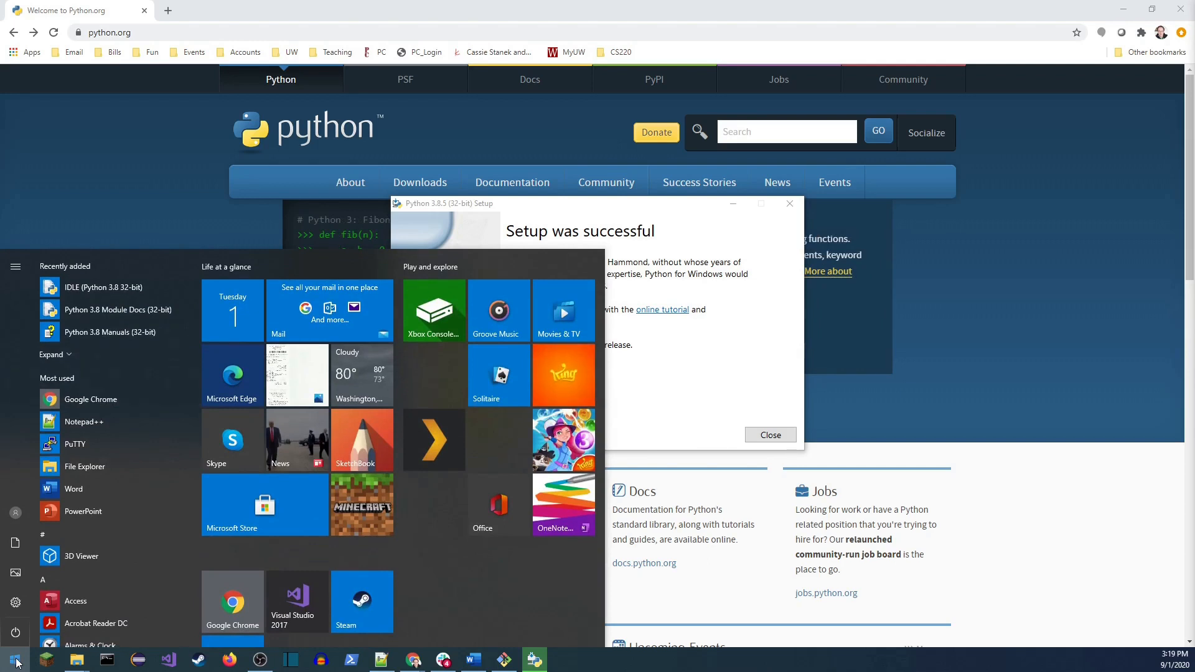
{"action": "type", "text": "powershell"}
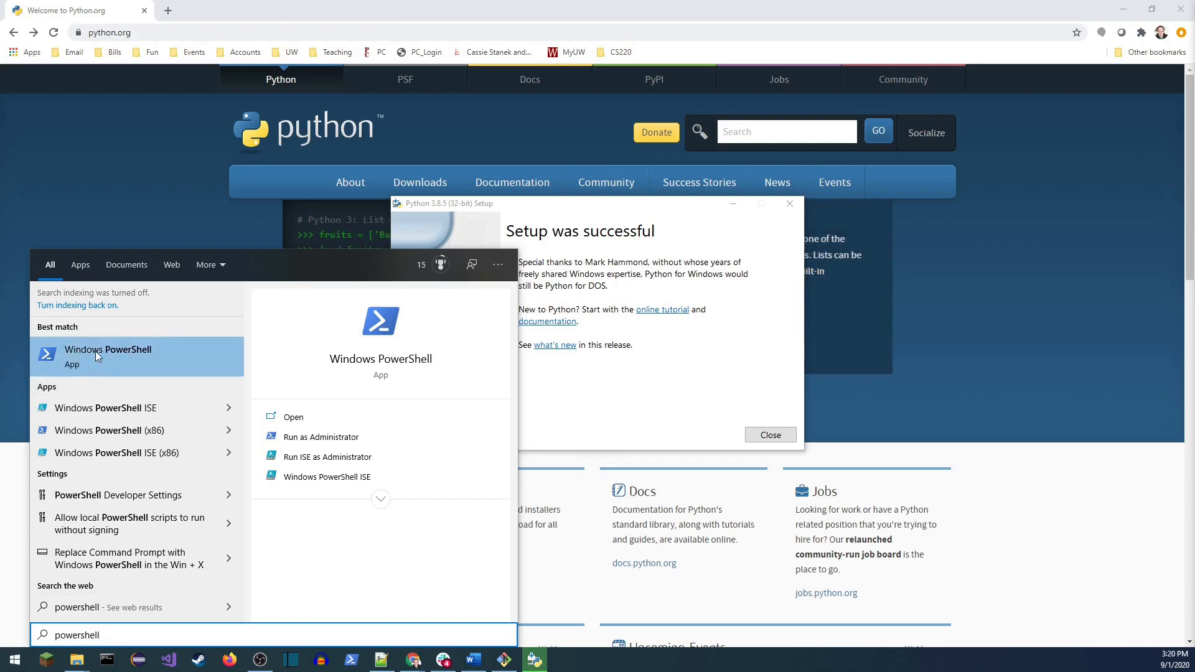
{"action": "left_click", "coordinate": [108, 354]}
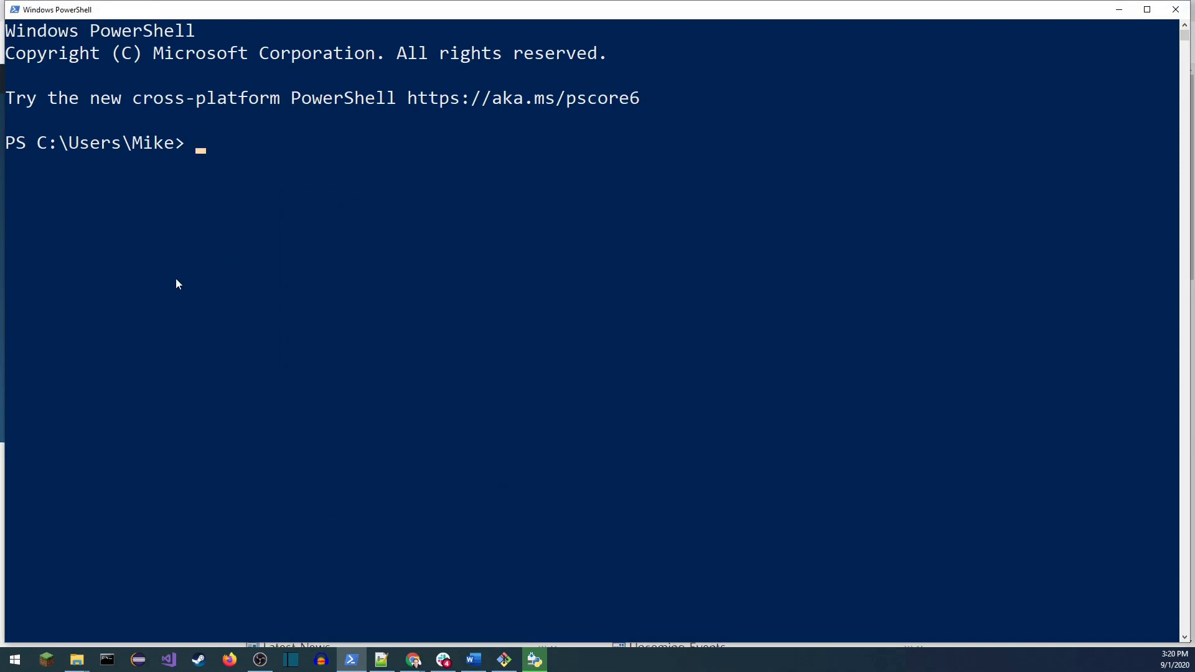
{"action": "mouse_move", "coordinate": [247, 242]}
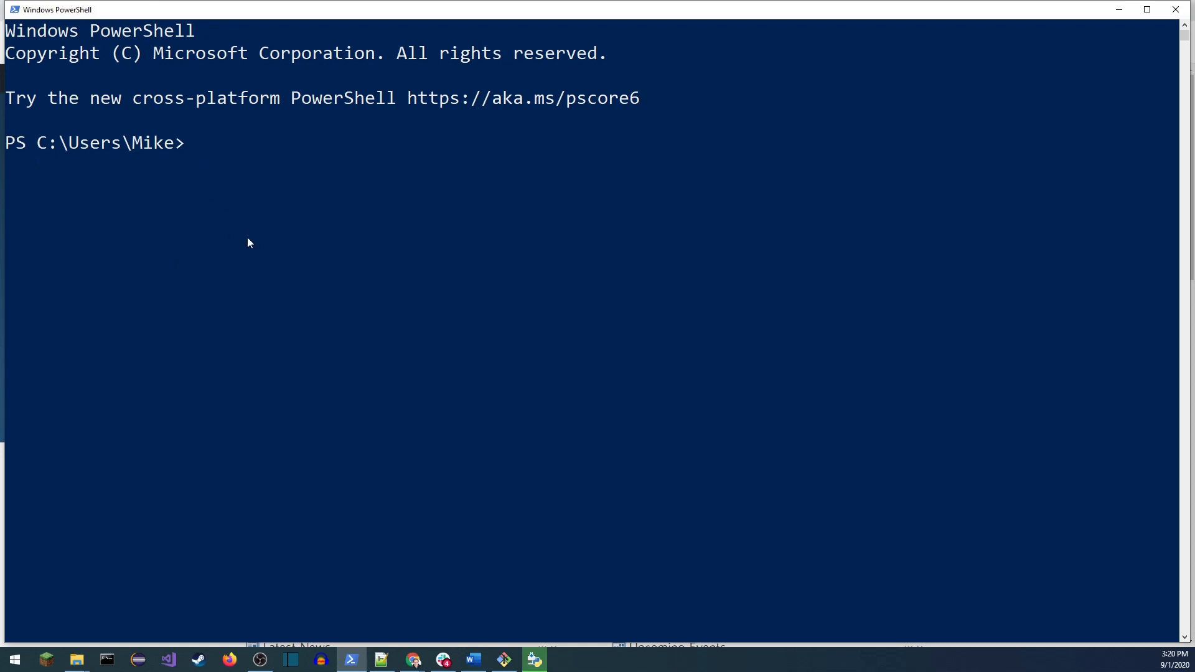
Step: Run pip and scroll through its usage help to confirm it works
{"action": "type", "text": "pip"}
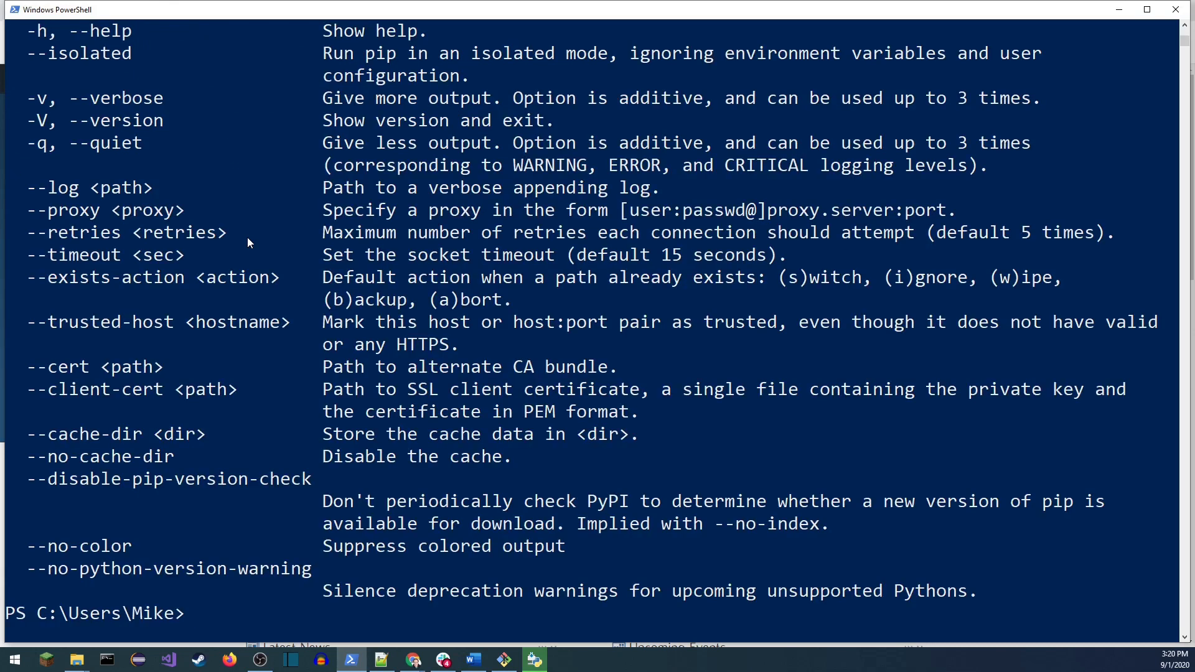
{"action": "scroll", "scroll_direction": "down", "scroll_amount": 3}
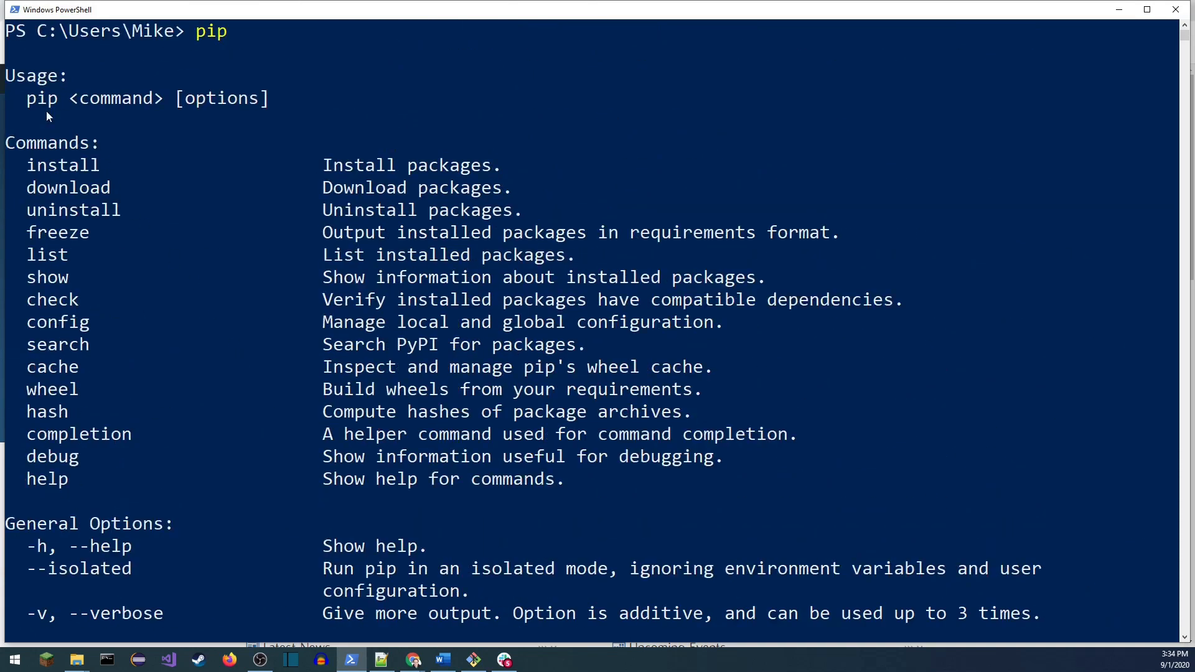
{"action": "mouse_move", "coordinate": [60, 367]}
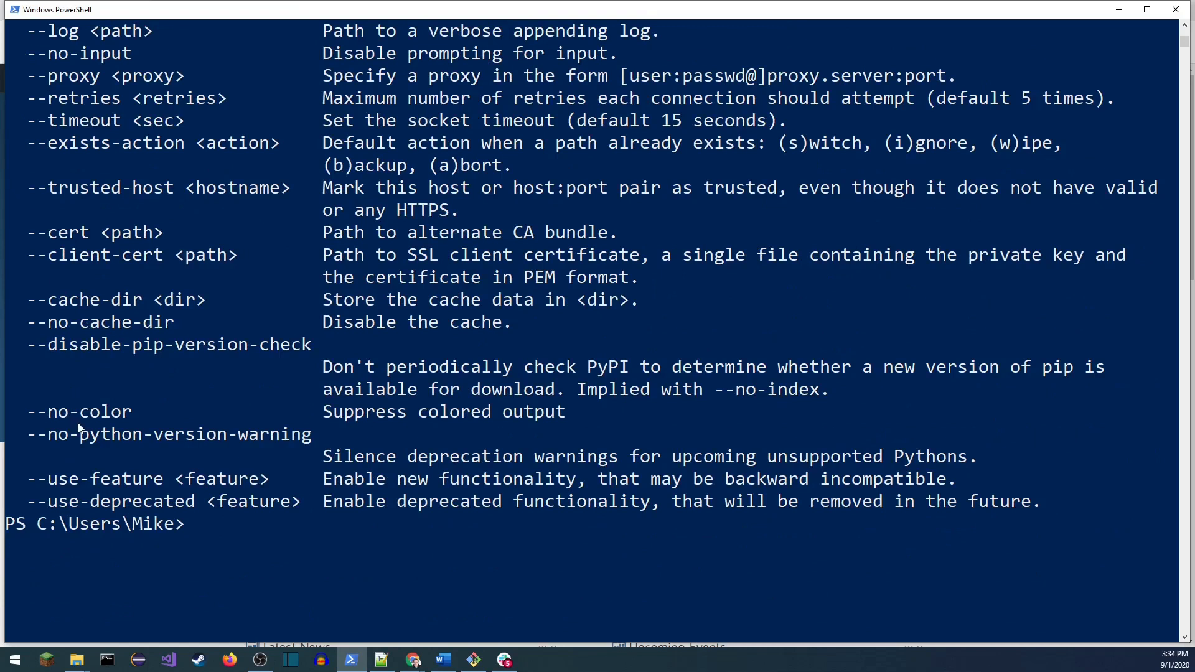
{"action": "mouse_move", "coordinate": [303, 536]}
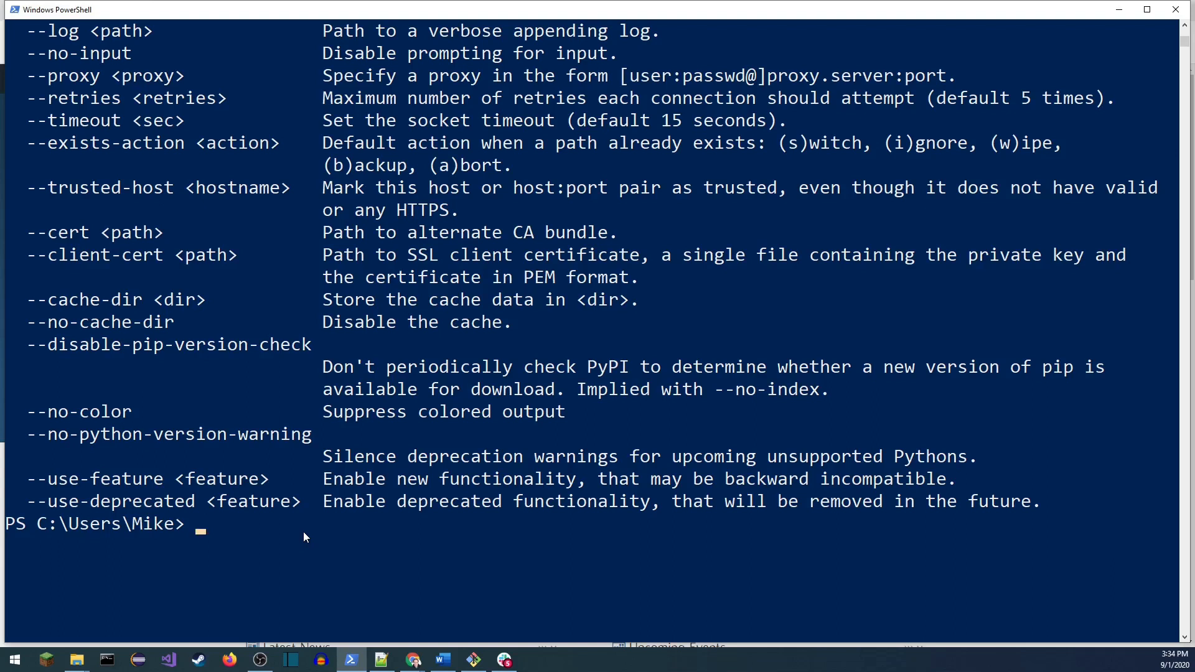
Step: Run 'pip install jupyter numpy requests matplotlib' in PowerShell
{"action": "type", "text": "pip"}
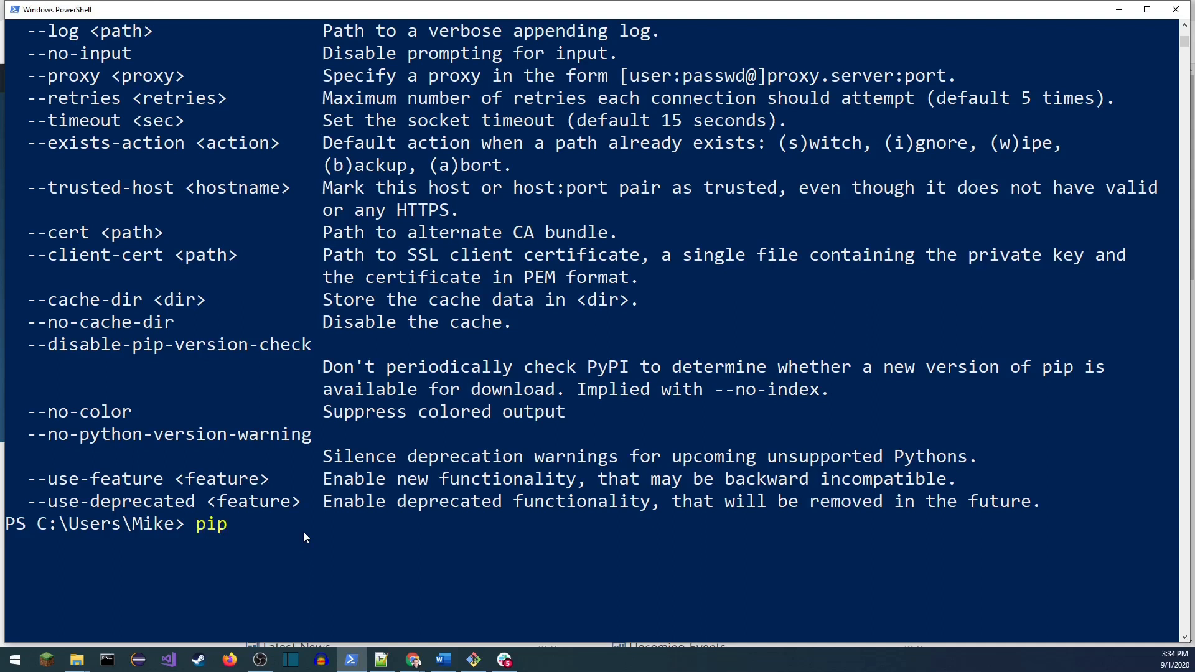
{"action": "type", "text": "install"}
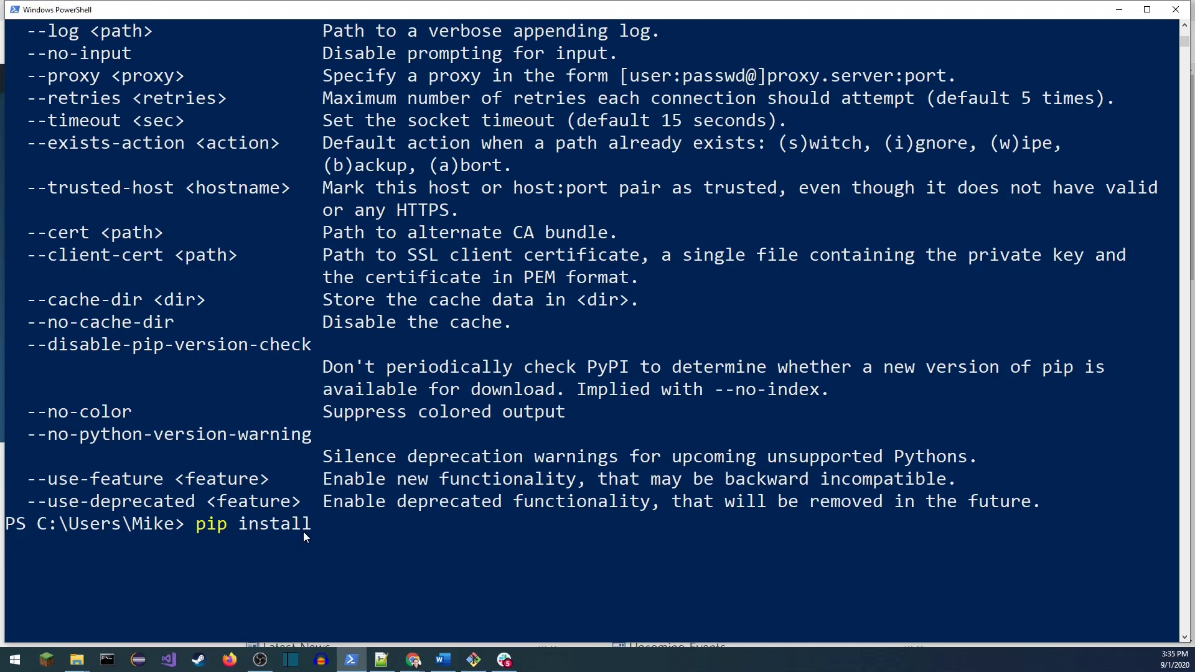
{"action": "type", "text": "jupyter"}
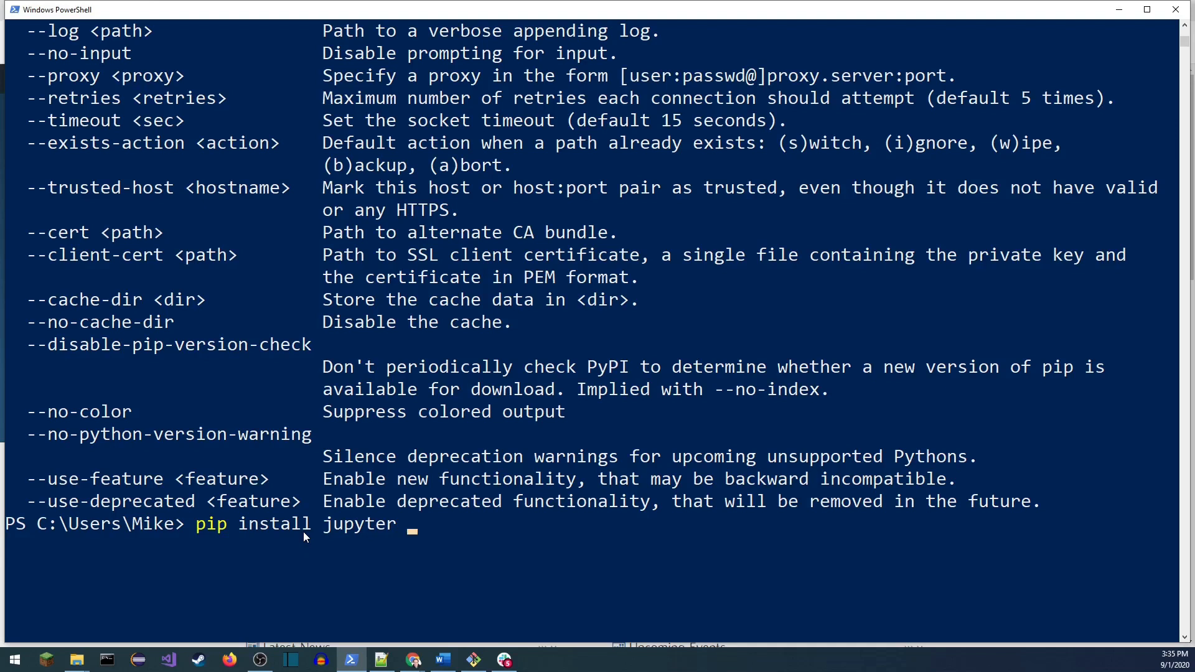
{"action": "type", "text": "numpy"}
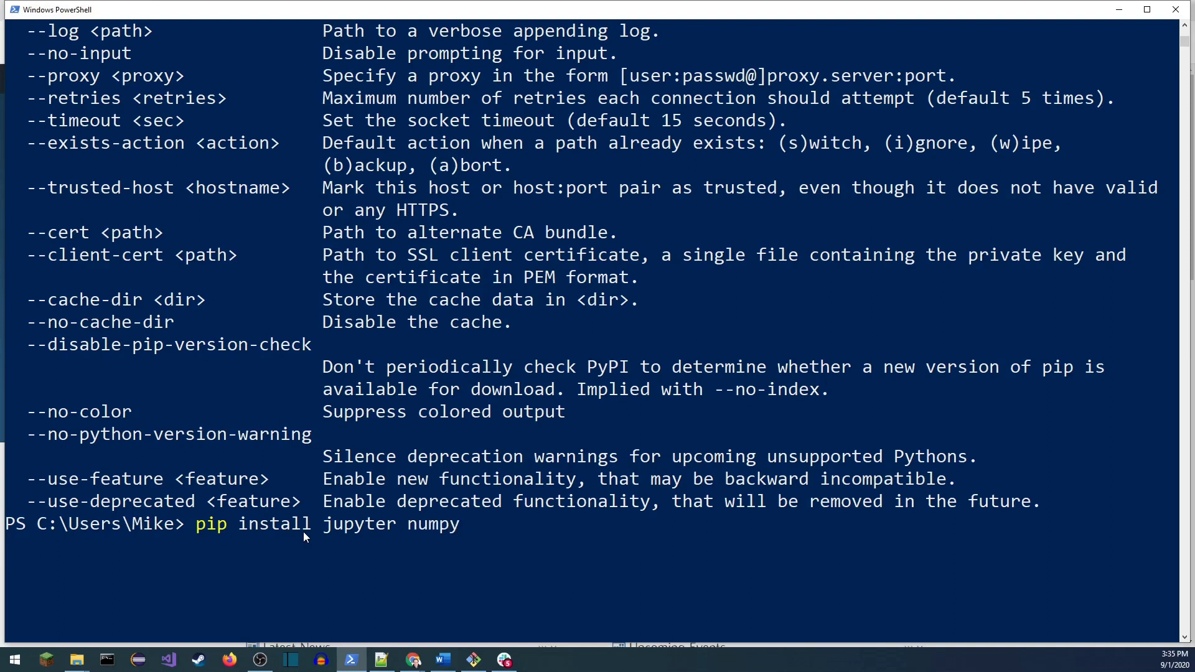
{"action": "type", "text": "req"}
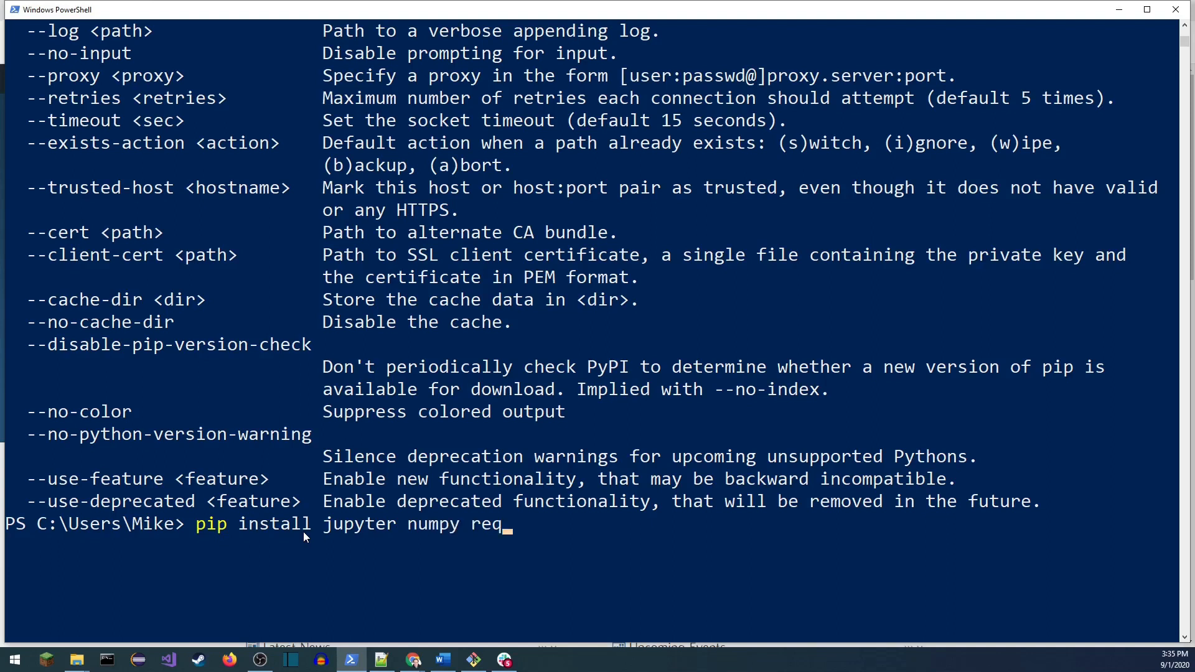
{"action": "type", "text": "uests"}
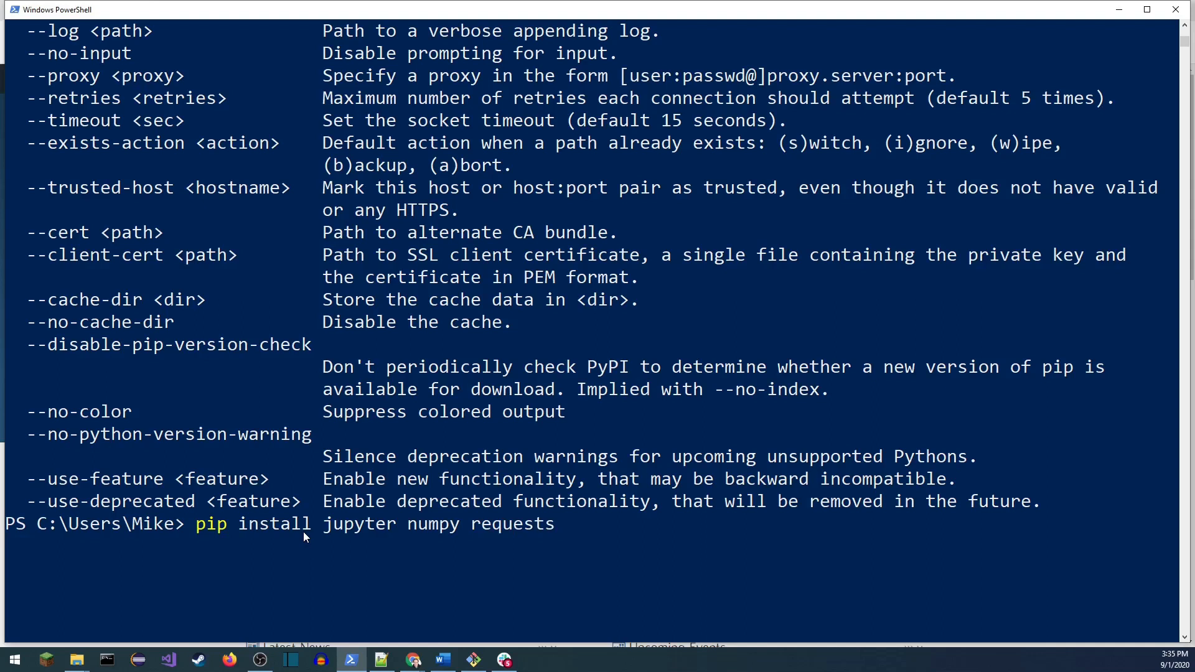
{"action": "type", "text": "matplotlib"}
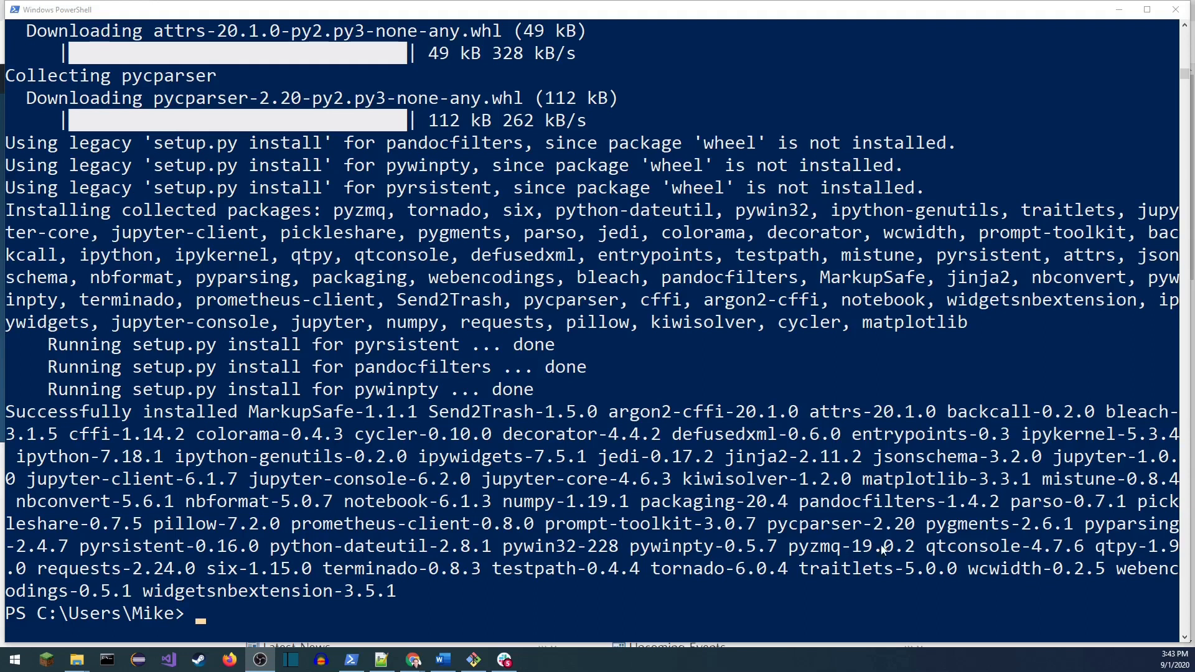
{"action": "mouse_move", "coordinate": [11, 622]}
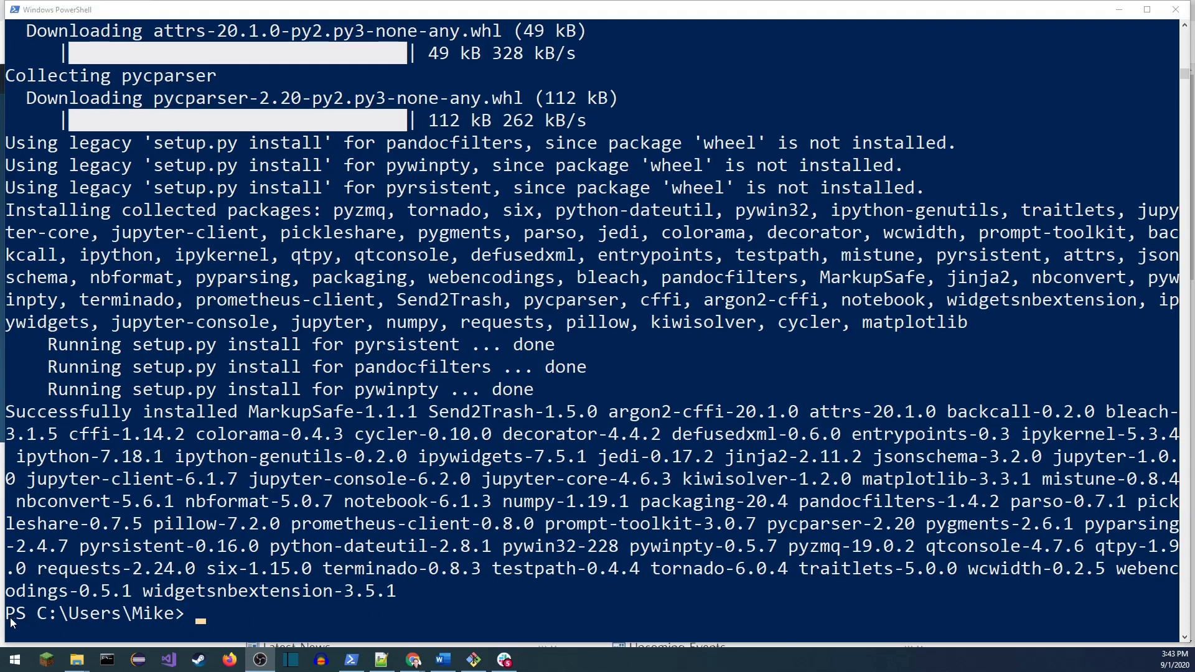
{"action": "mouse_move", "coordinate": [104, 621]}
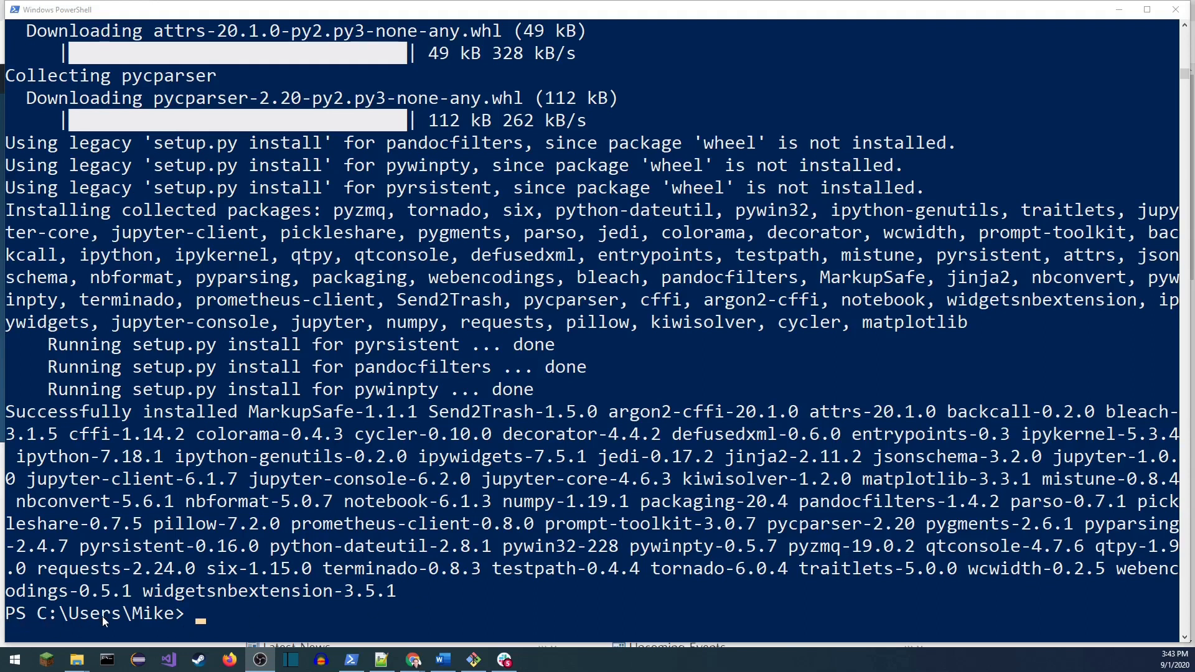
{"action": "mouse_move", "coordinate": [198, 624]}
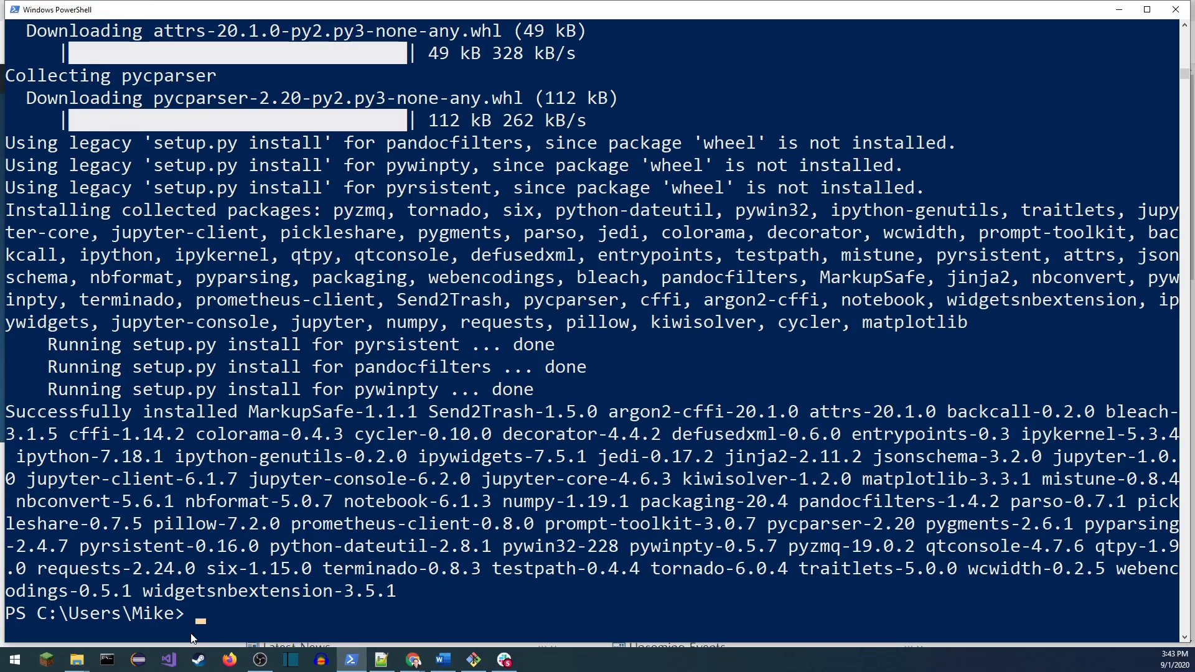
Step: Run 'jupyter notebook' to open the Jupyter file browser in Chrome
{"action": "type", "text": "jupyter"}
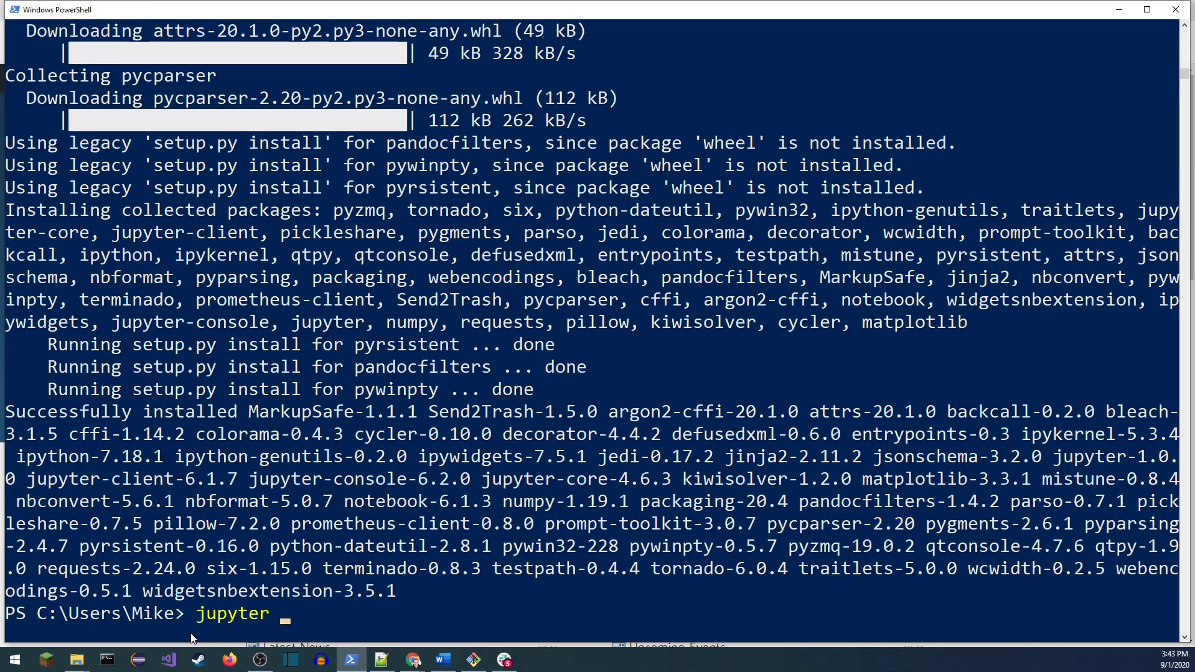
{"action": "type", "text": "no"}
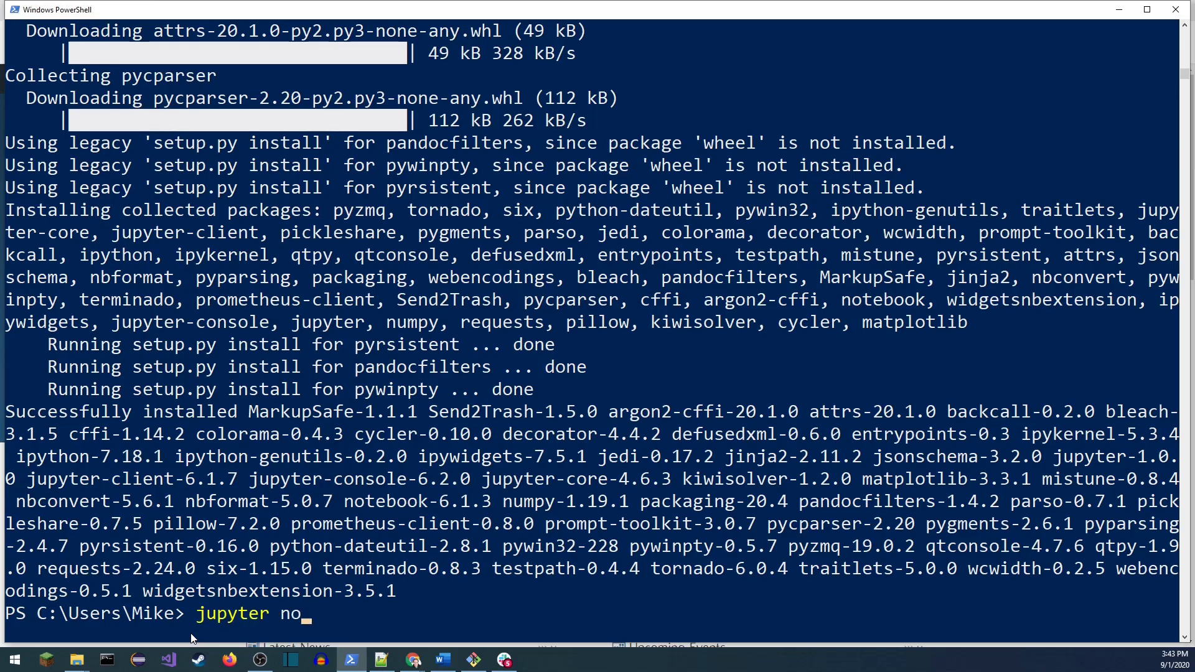
{"action": "type", "text": "tebook"}
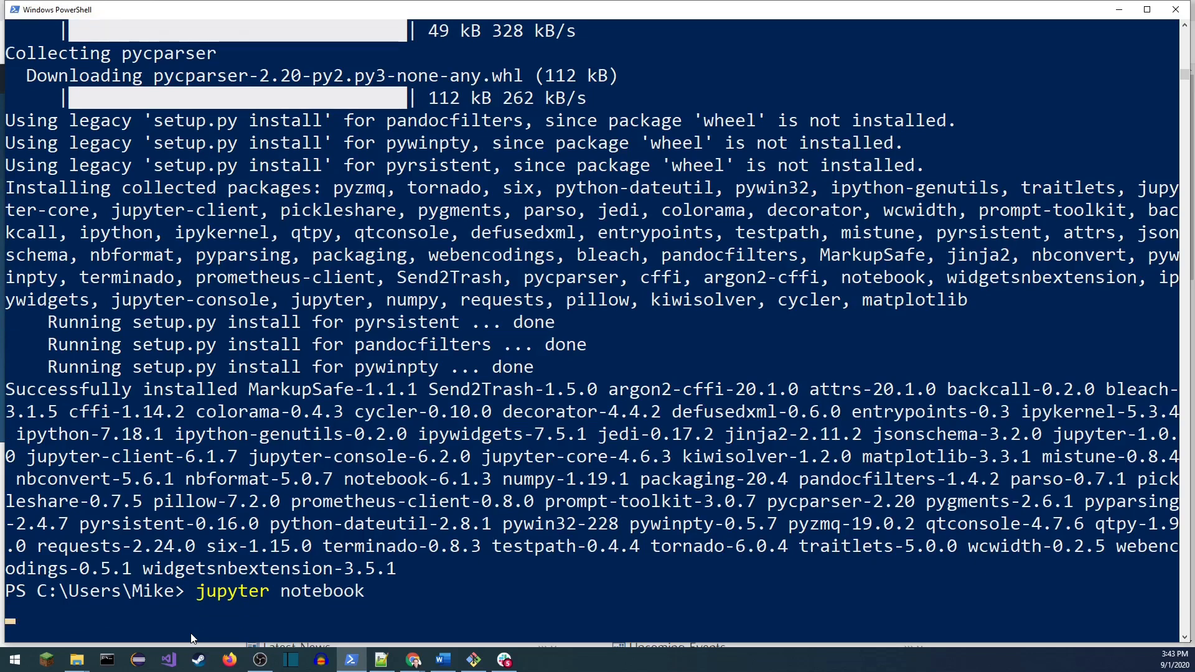
{"action": "key", "text": "enter"}
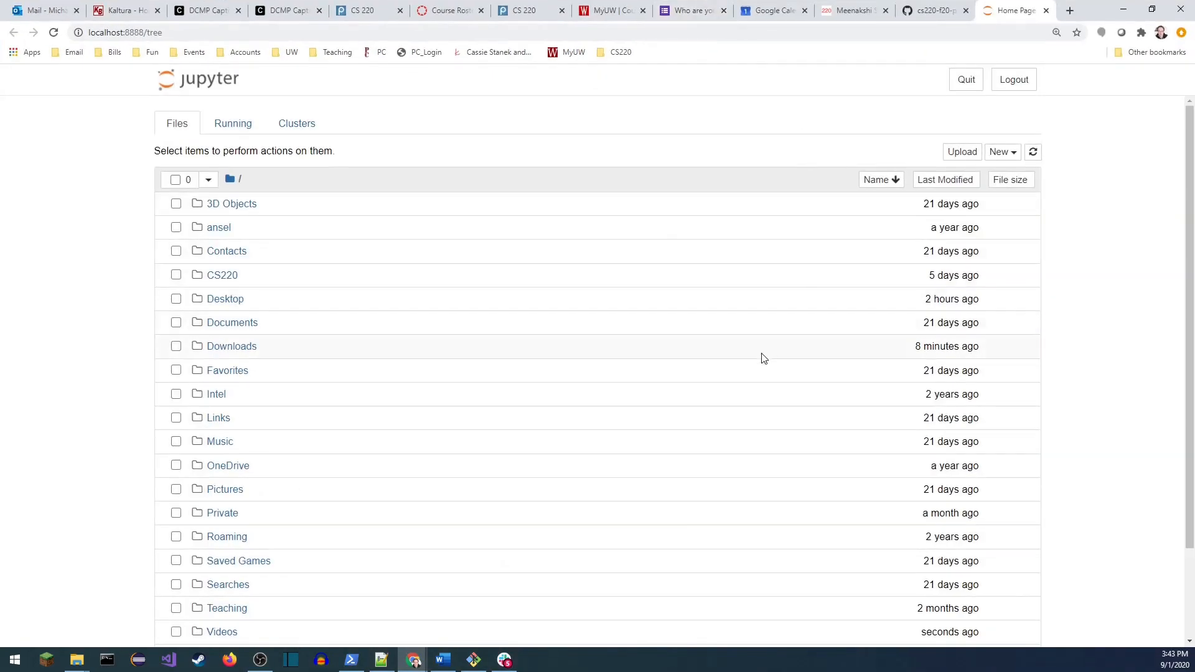
{"action": "mouse_move", "coordinate": [753, 360]}
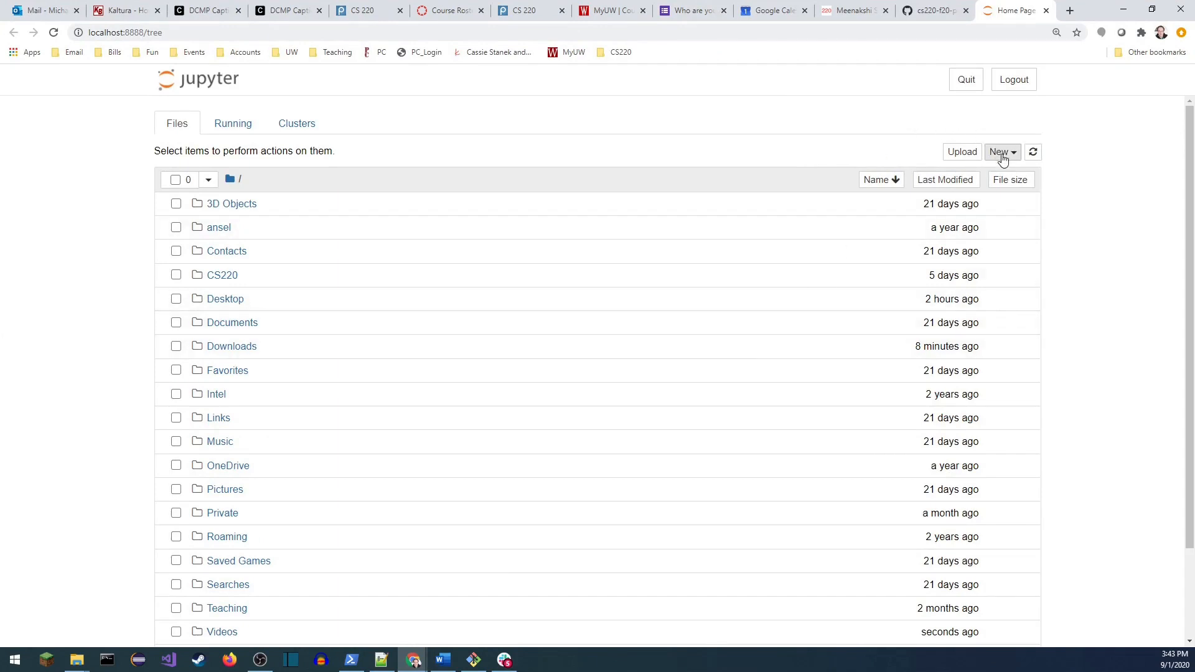
Step: Create an untitled Python 3 notebook via the New menu
{"action": "left_click", "coordinate": [1001, 152]}
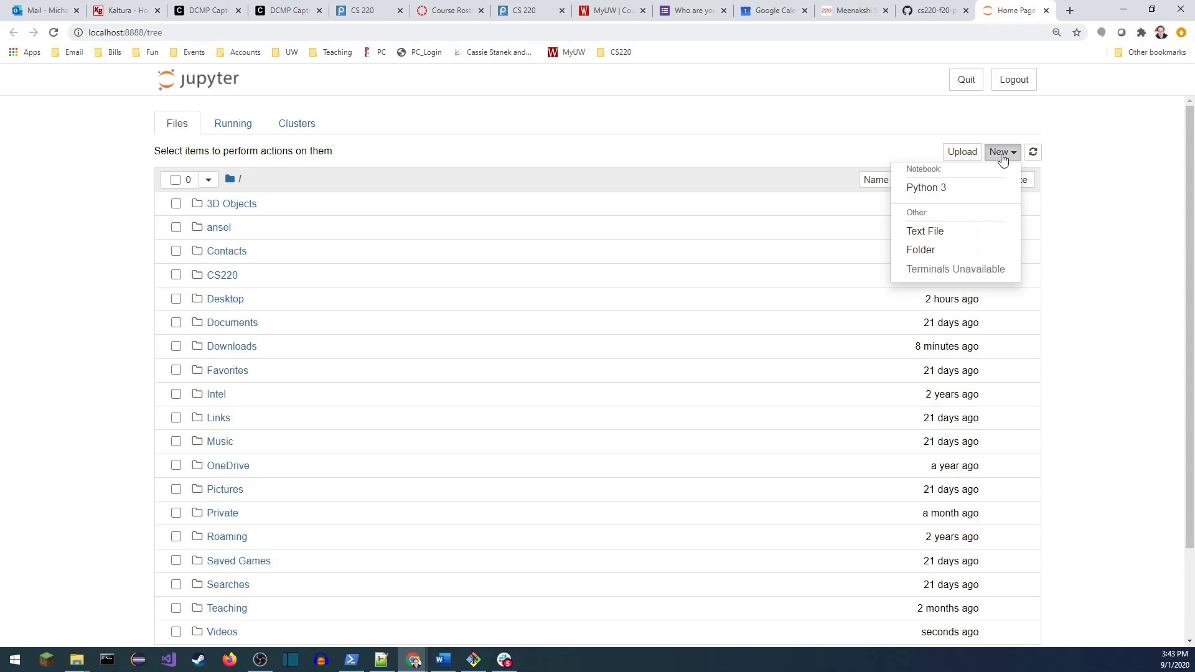
{"action": "mouse_move", "coordinate": [926, 188]}
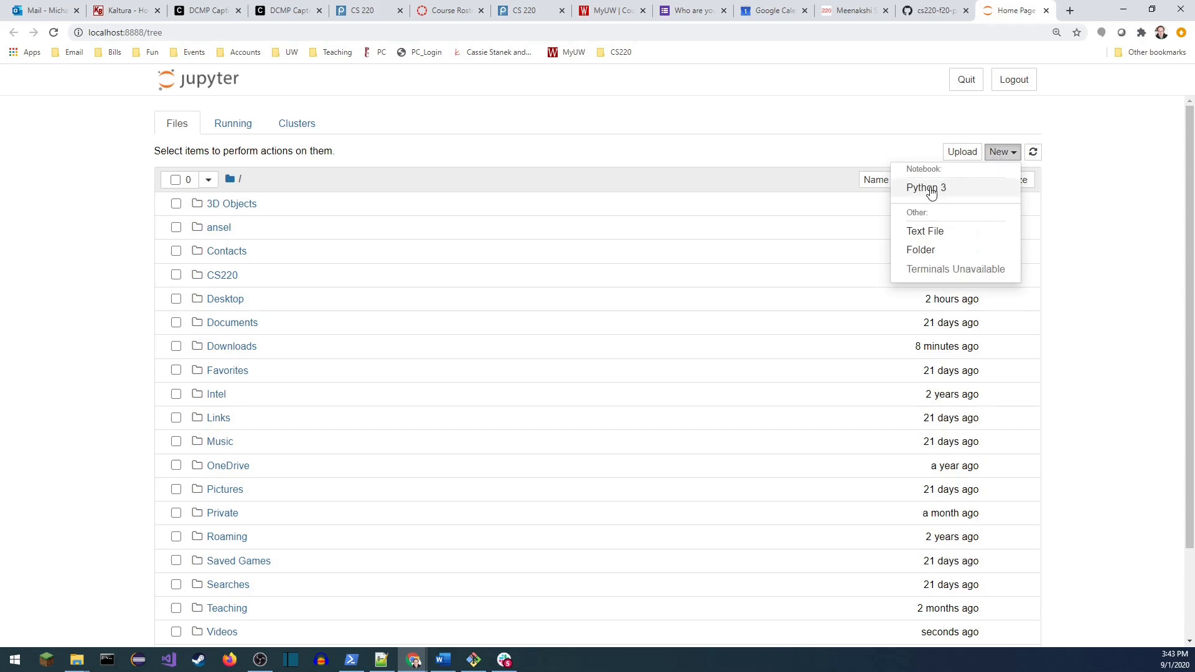
{"action": "mouse_move", "coordinate": [924, 187]}
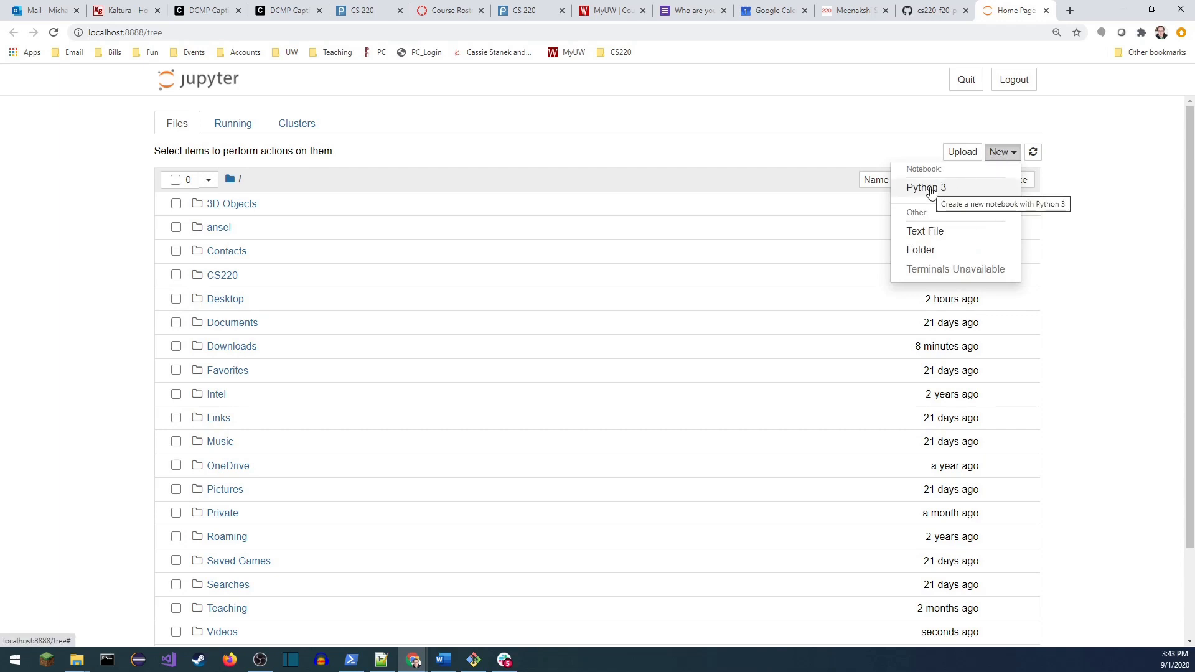
{"action": "left_click", "coordinate": [924, 187]}
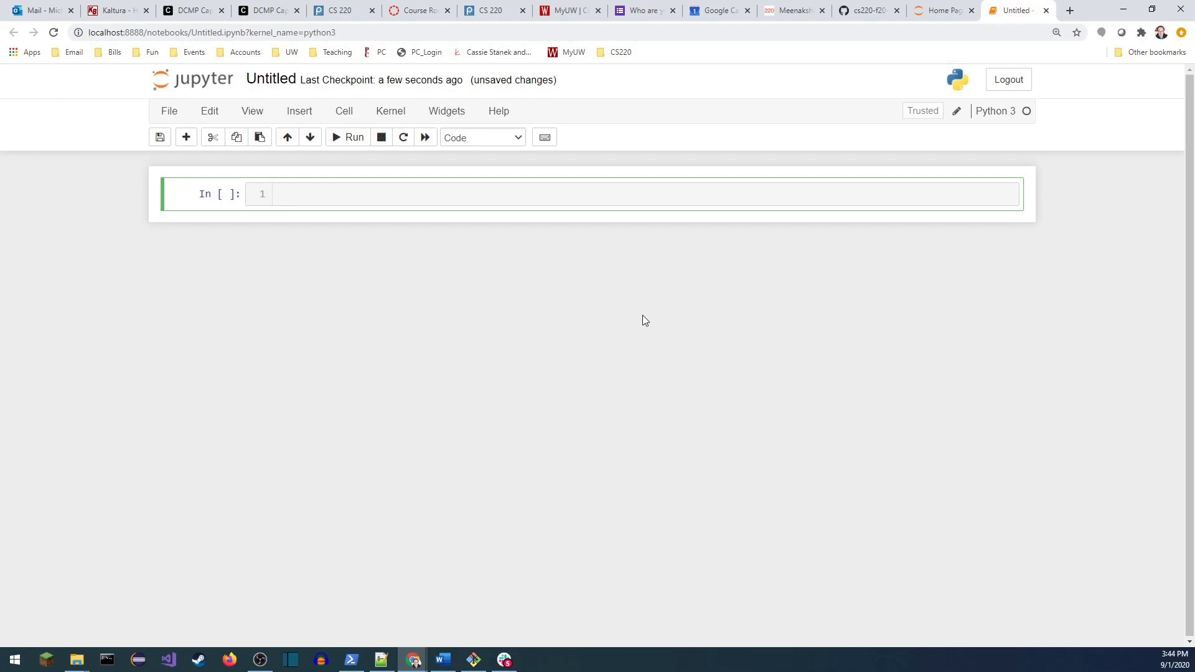
{"action": "mouse_move", "coordinate": [671, 298]}
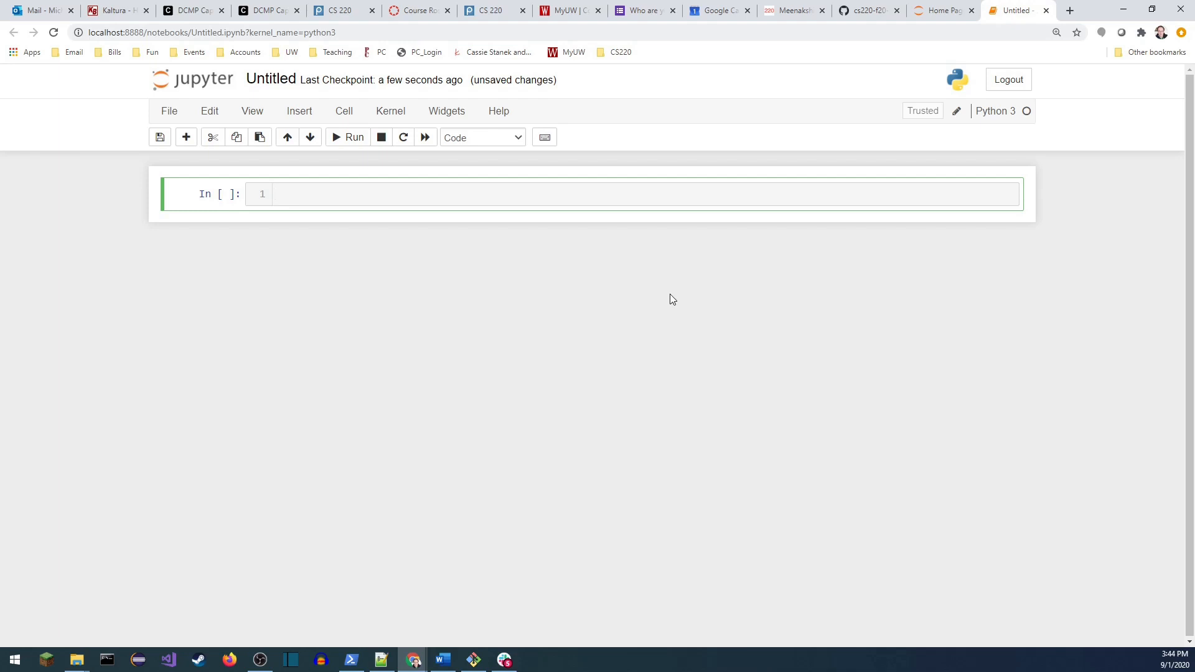